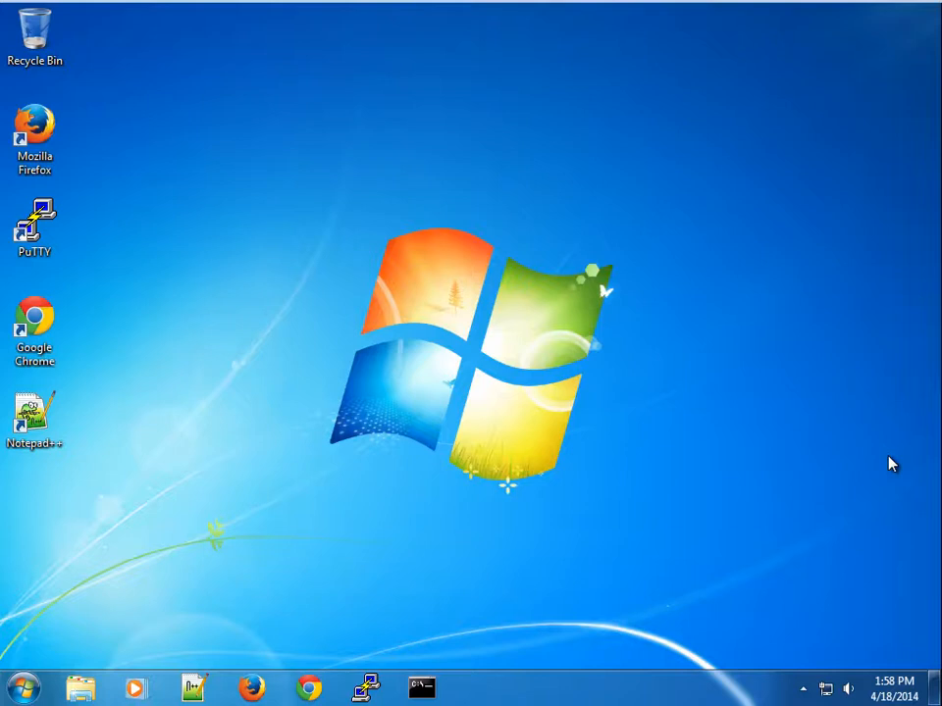
pyautogui.moveTo(335, 655)
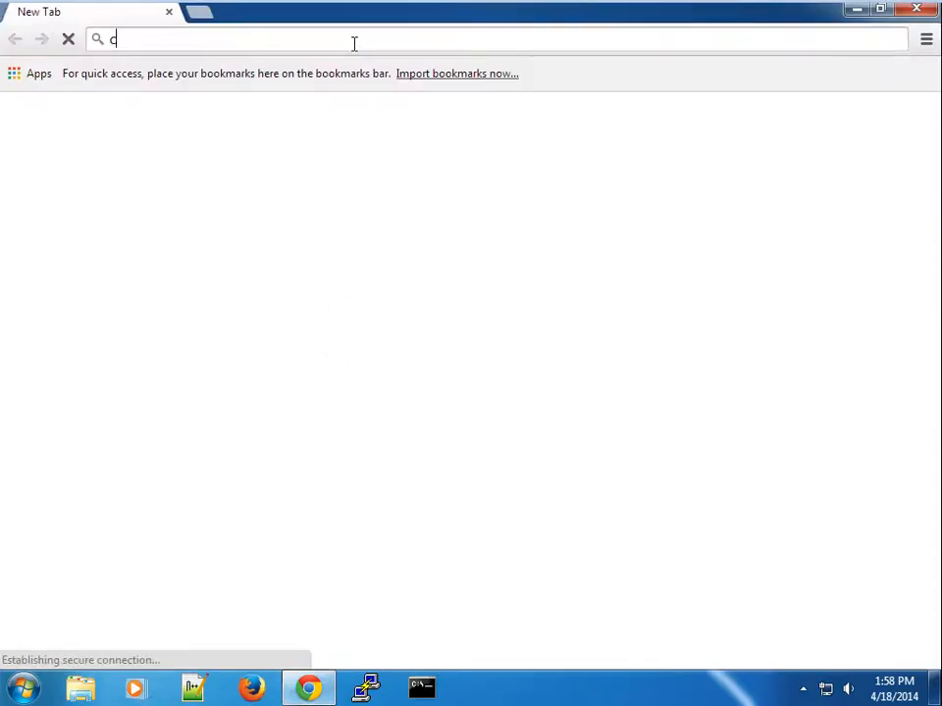
# Step: Enter cloud.mao.local/console in Chrome's address bar to load the console
pyautogui.write('c')
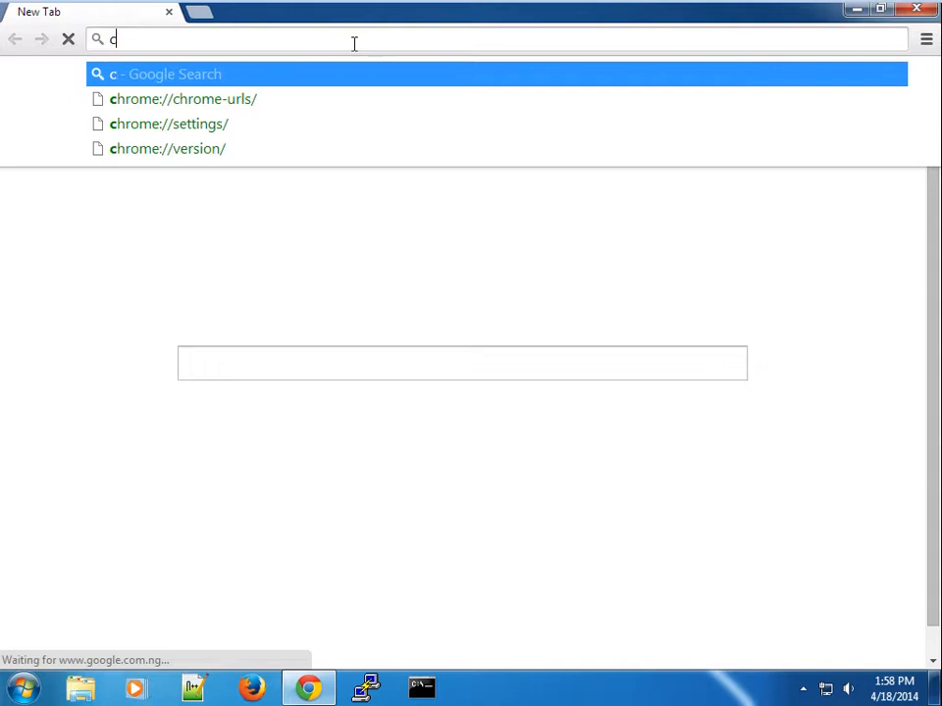
pyautogui.write('loud.mao.local/console')
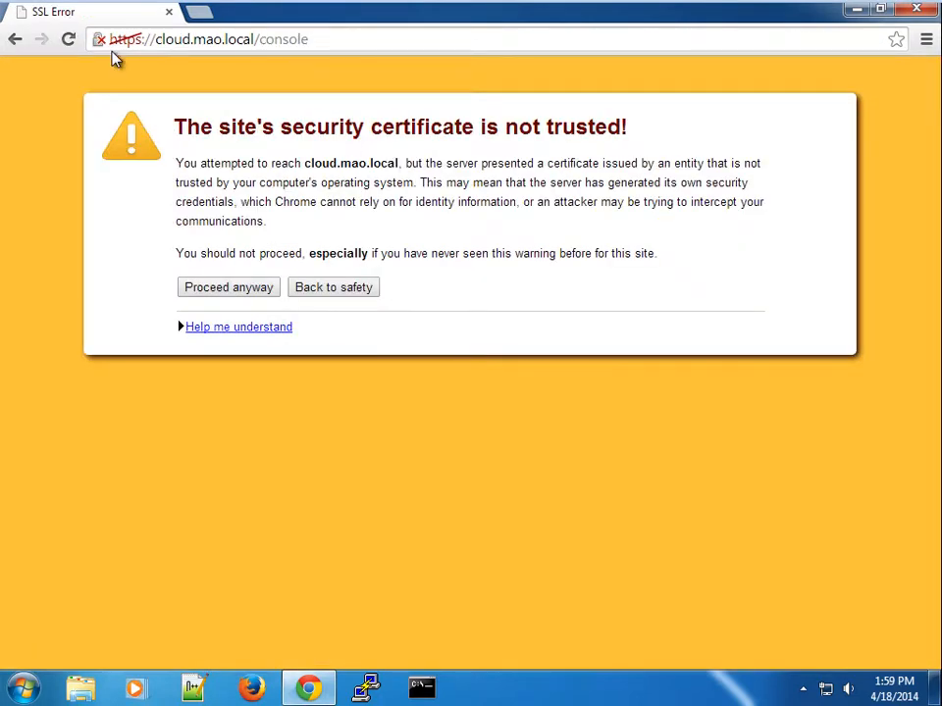
pyautogui.moveTo(103, 47)
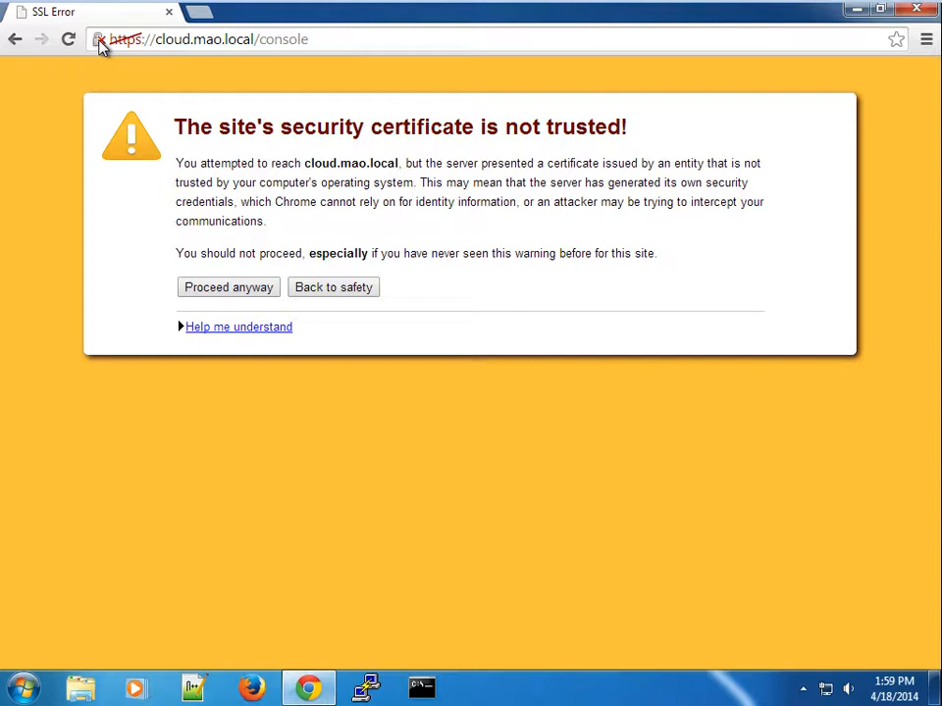
pyautogui.moveTo(99, 39)
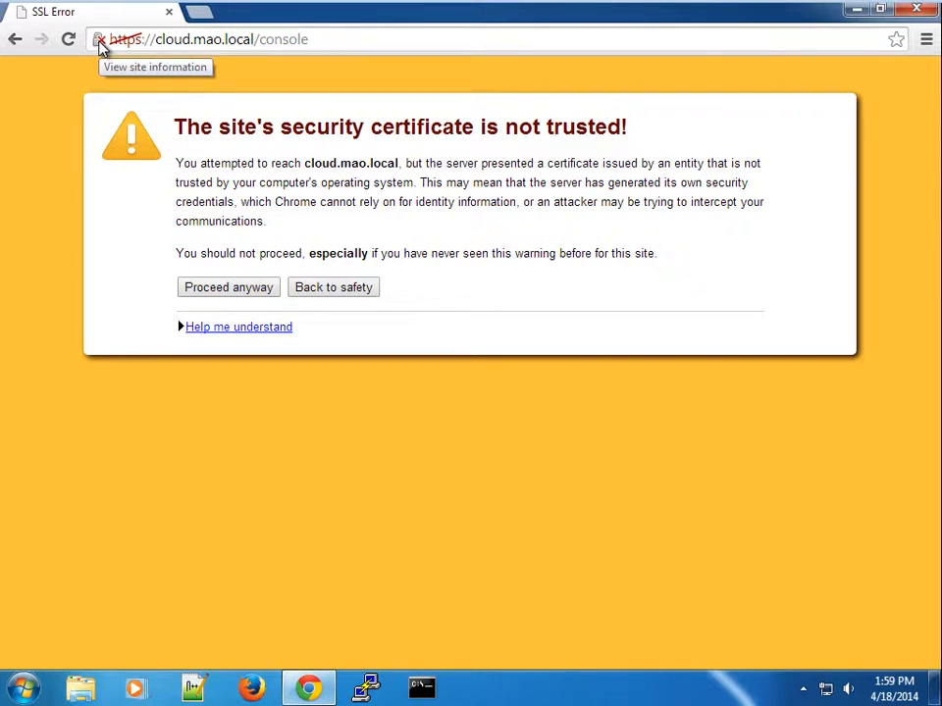
# Step: Bypass the certificate warning and log in as openshift to reach the Welcome page
pyautogui.click(228, 287)
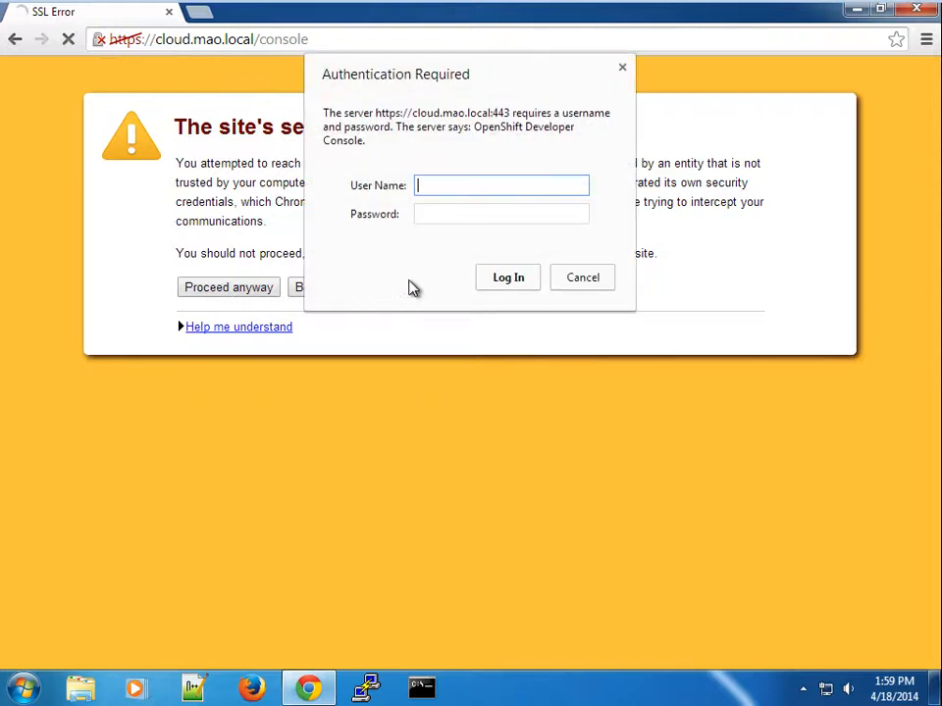
pyautogui.write('openshift')
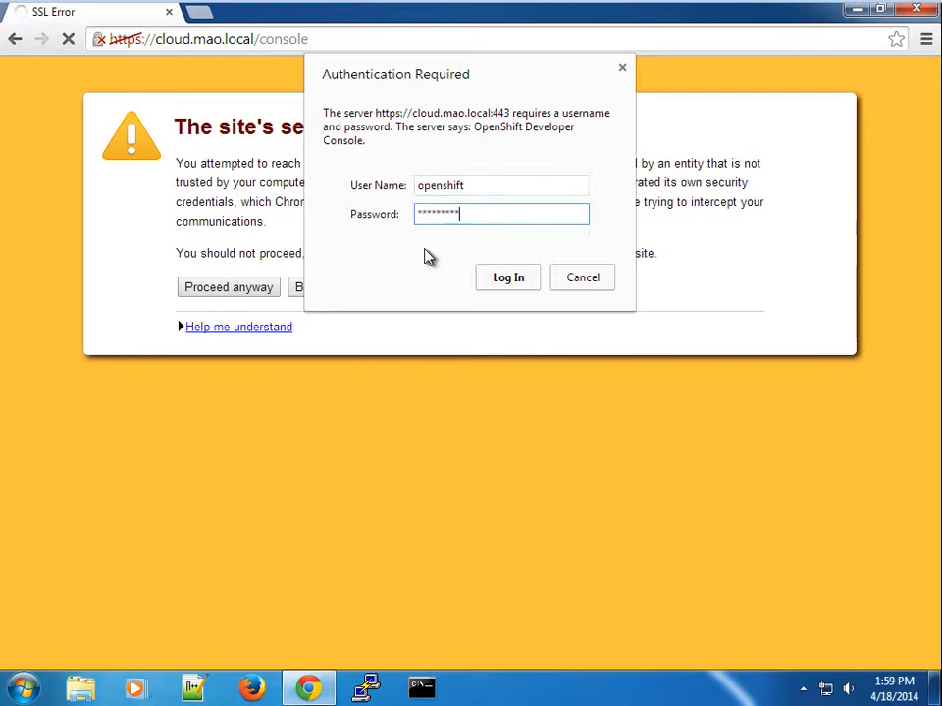
pyautogui.moveTo(428, 258)
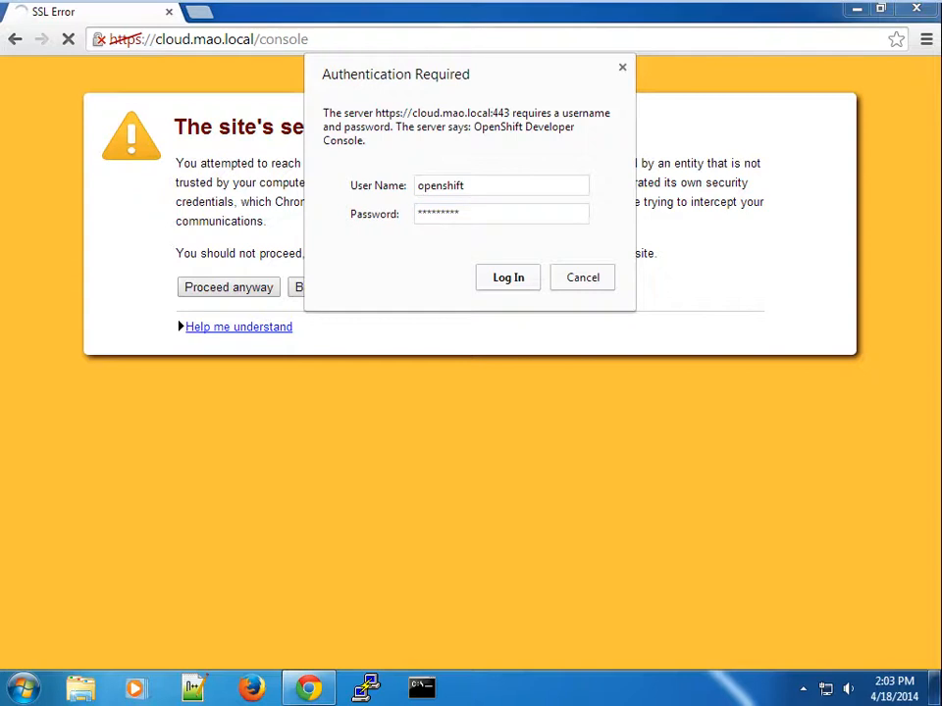
pyautogui.click(507, 276)
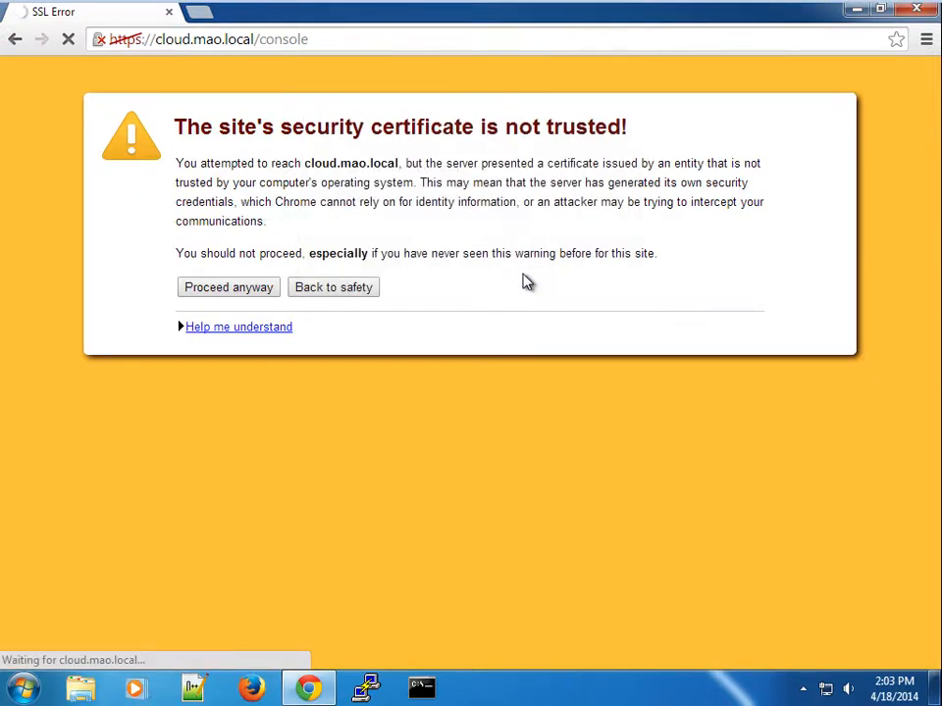
pyautogui.moveTo(502, 261)
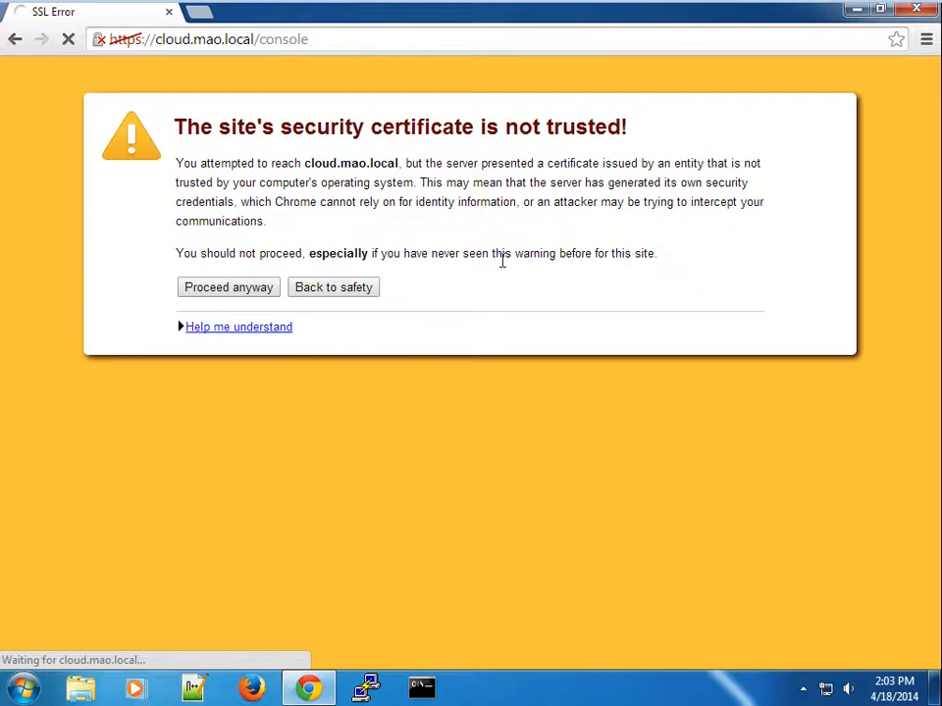
pyautogui.moveTo(442, 239)
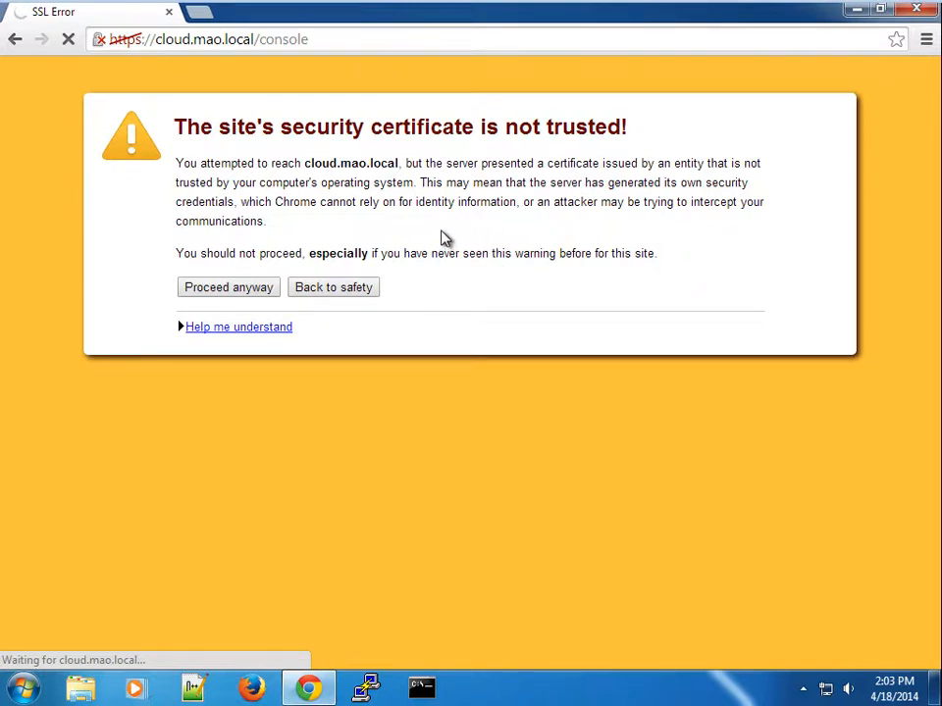
pyautogui.moveTo(416, 189)
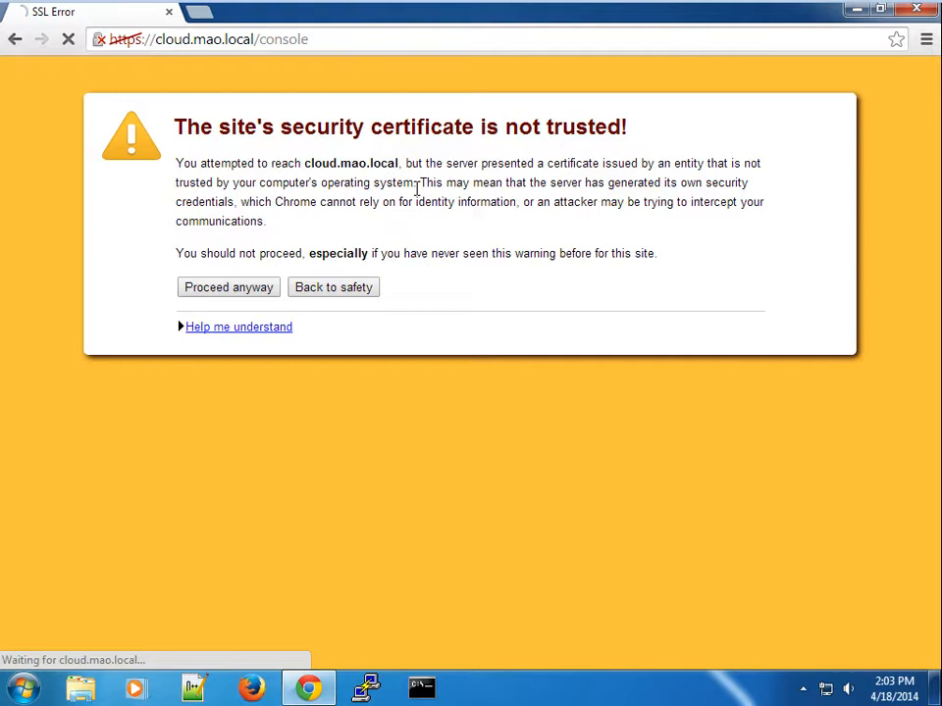
pyautogui.moveTo(288, 163)
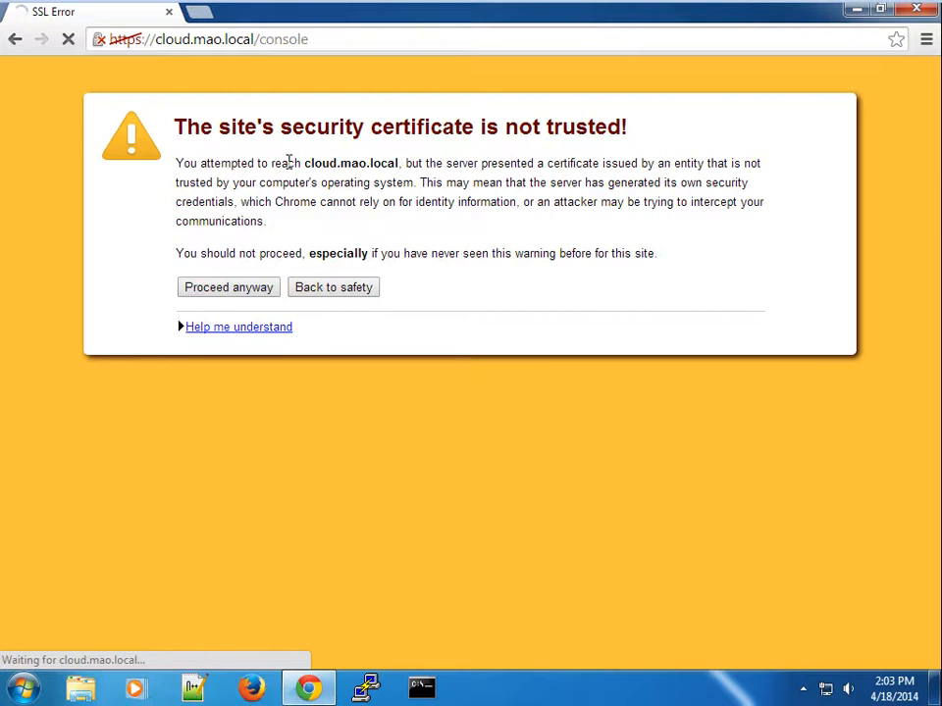
pyautogui.click(227, 287)
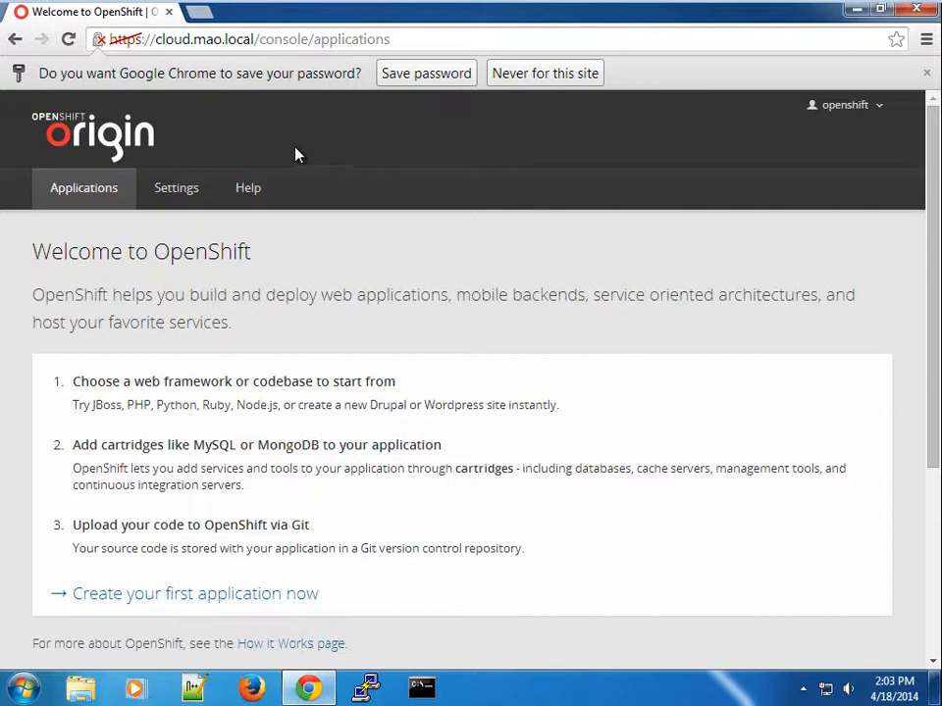
pyautogui.moveTo(831, 112)
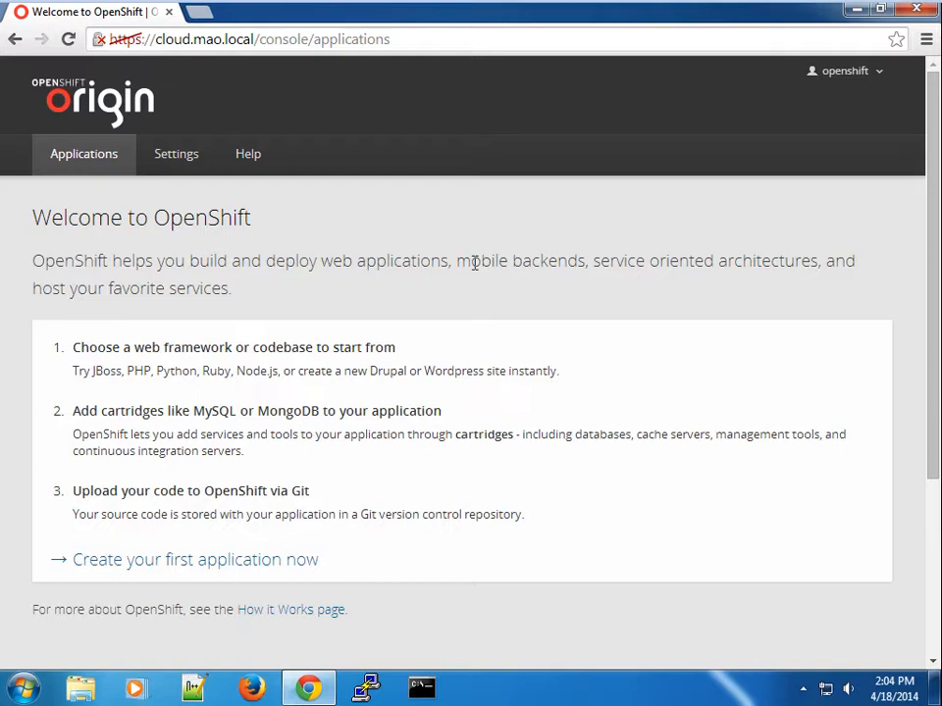
pyautogui.moveTo(435, 370)
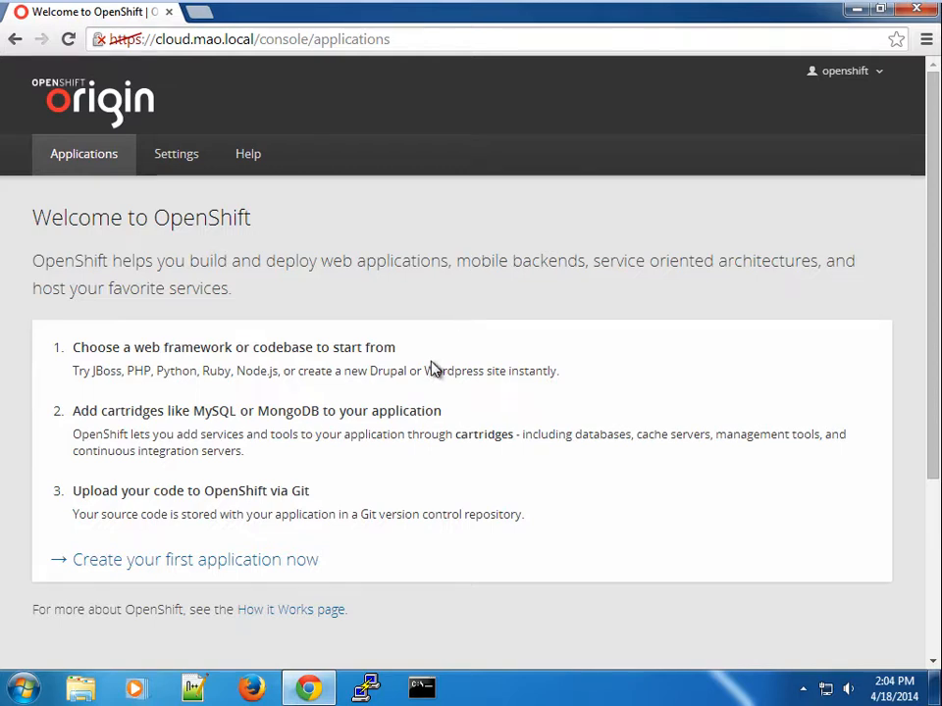
pyautogui.moveTo(218, 251)
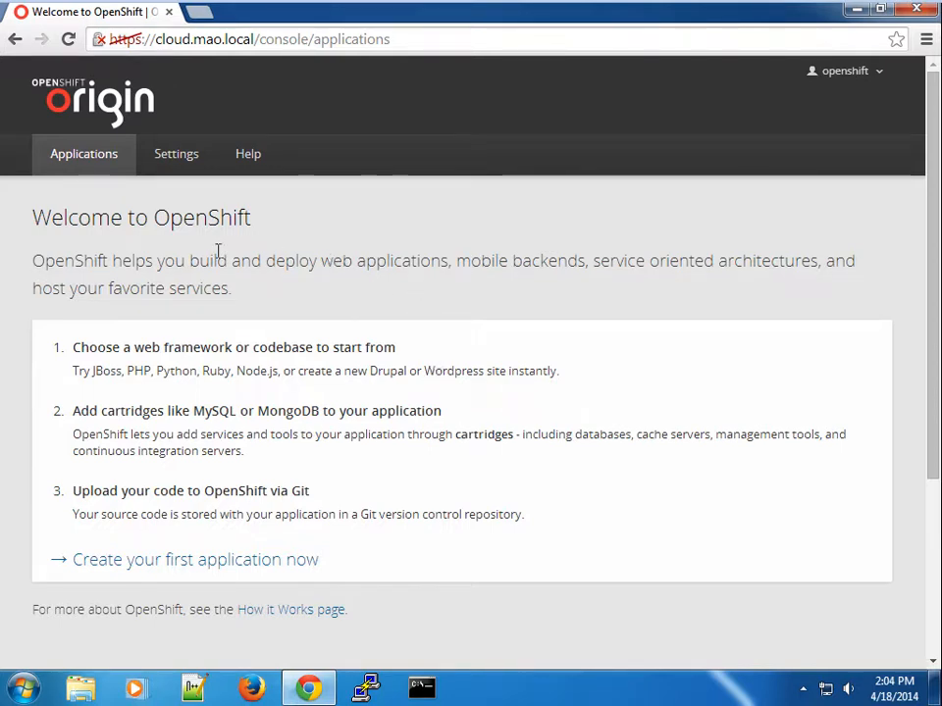
pyautogui.moveTo(189, 205)
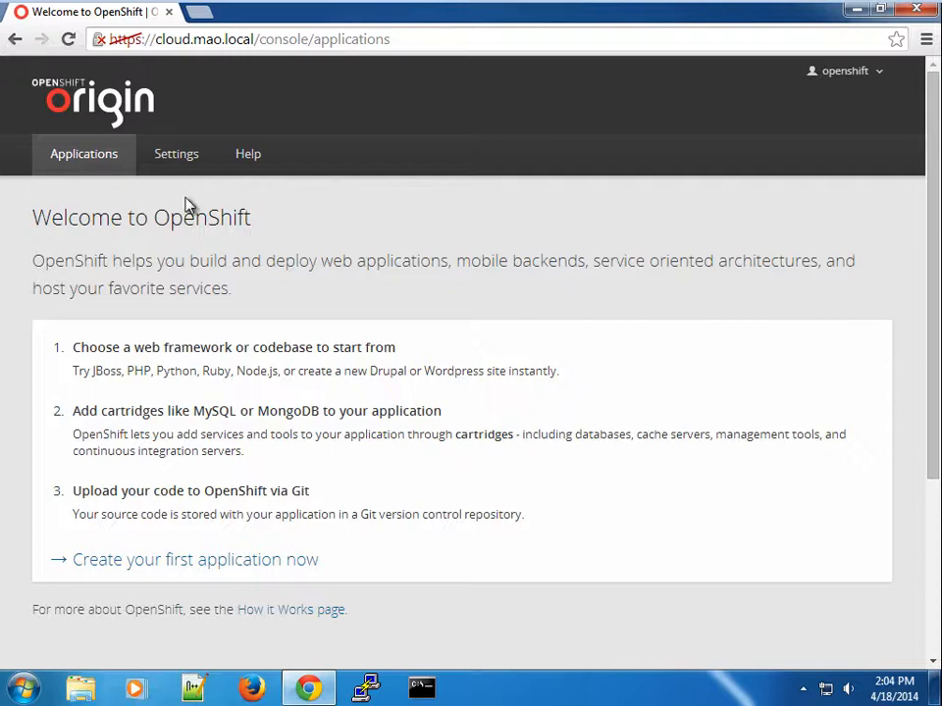
# Step: Review the Welcome to OpenShift page, then switch to the Settings tab
pyautogui.scroll(-3)
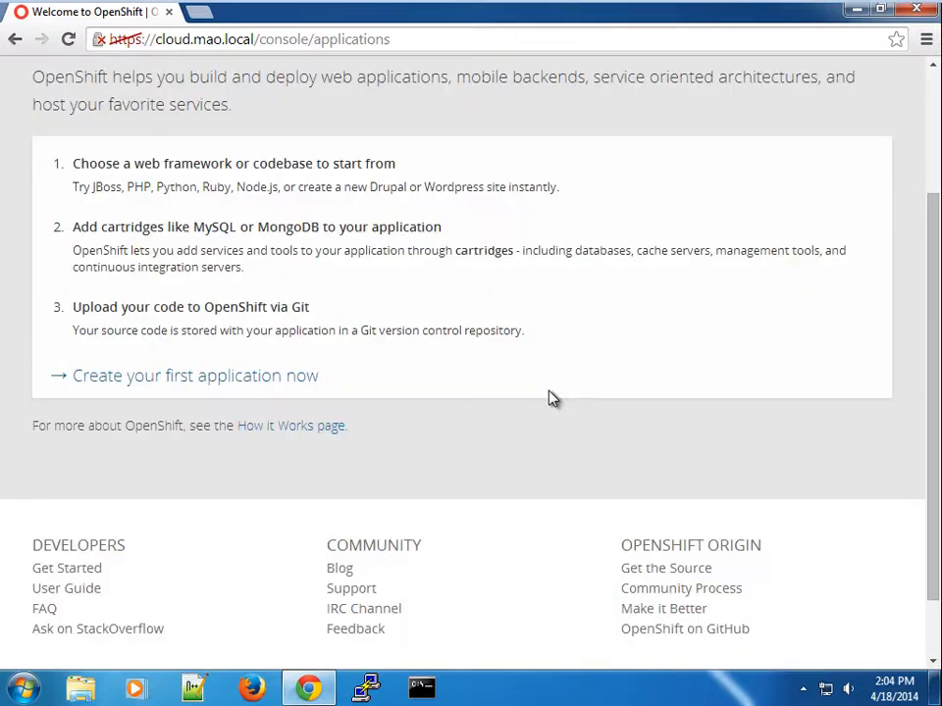
pyautogui.scroll(3)
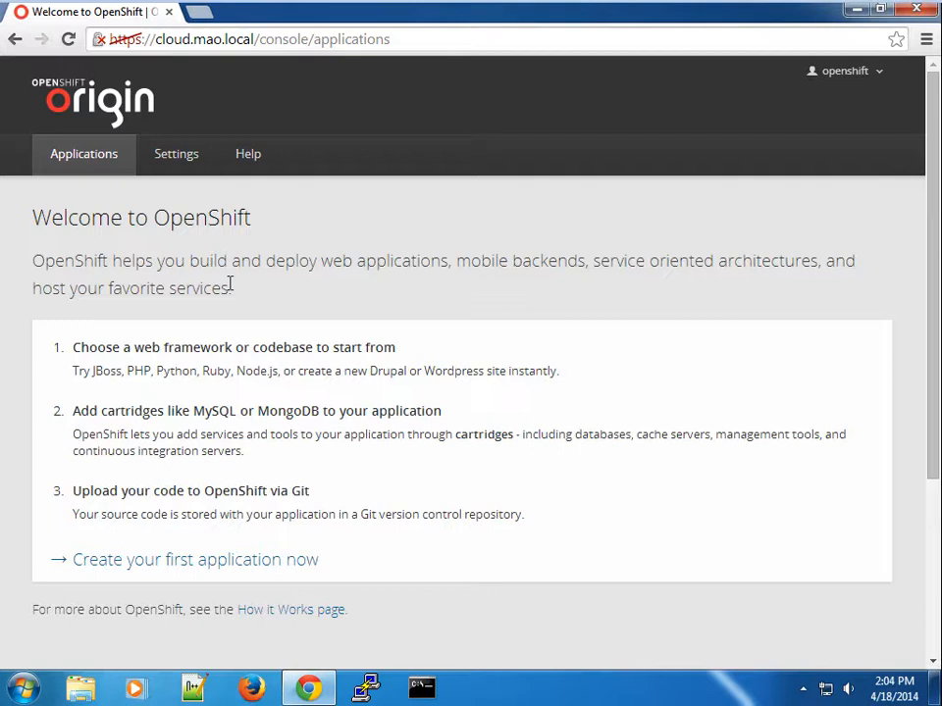
pyautogui.moveTo(221, 579)
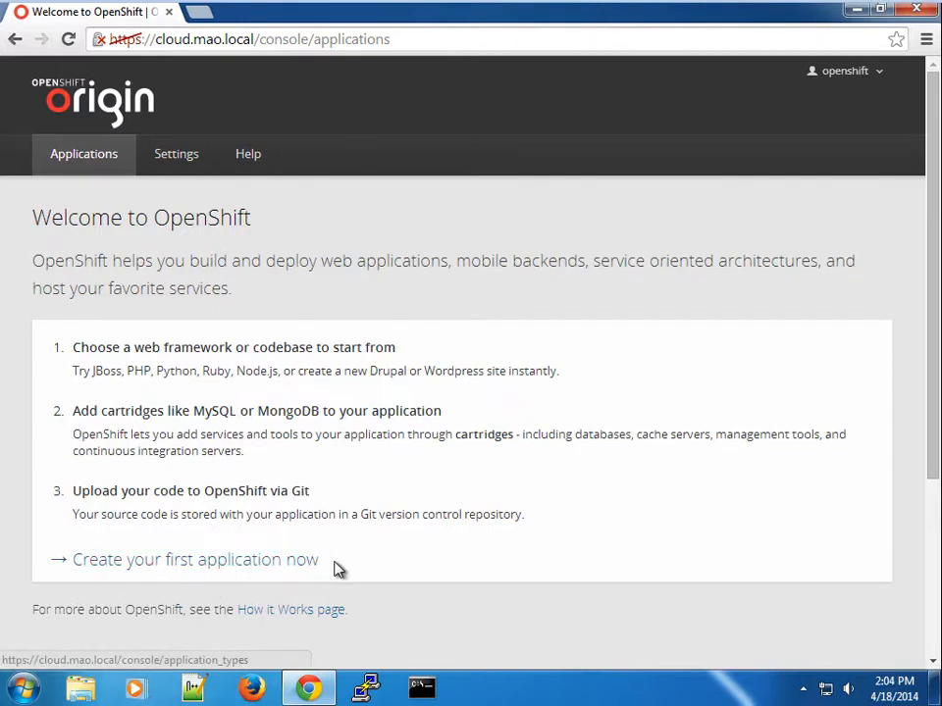
pyautogui.moveTo(252, 550)
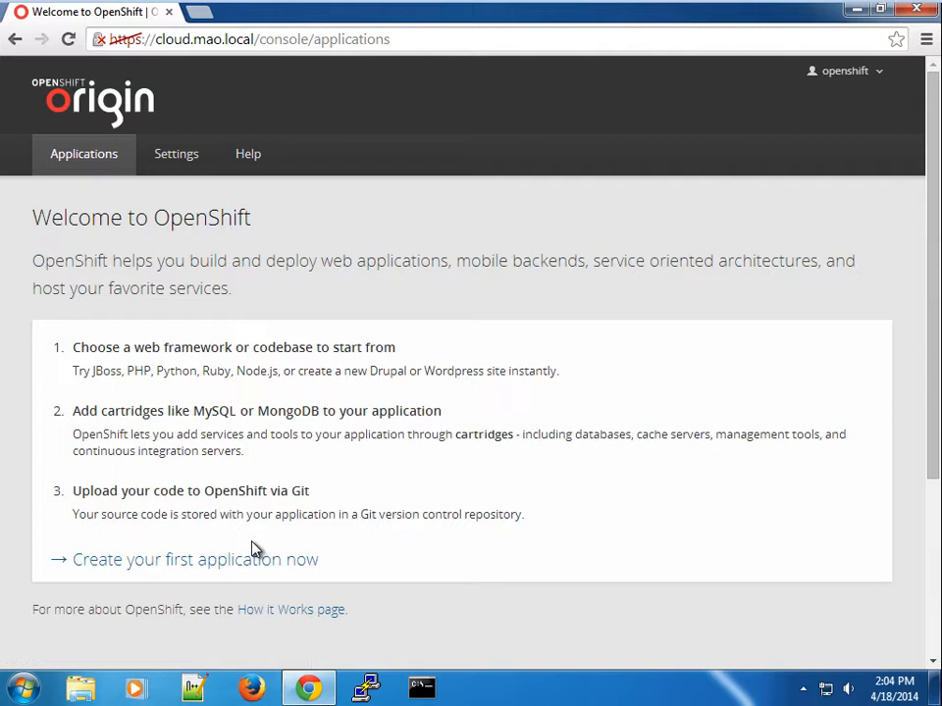
pyautogui.moveTo(167, 373)
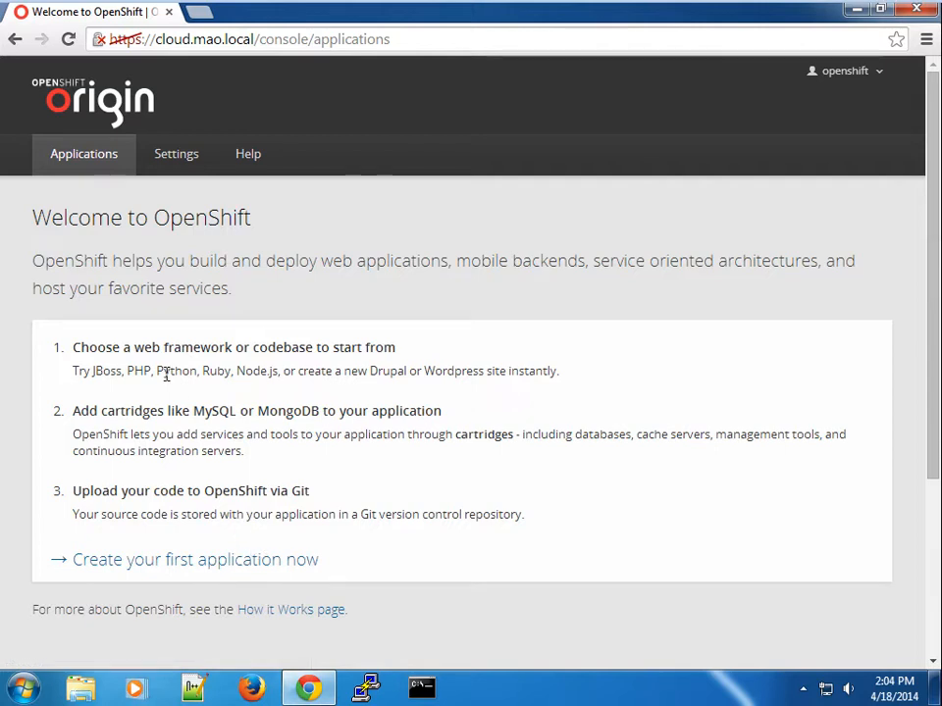
pyautogui.moveTo(90, 374)
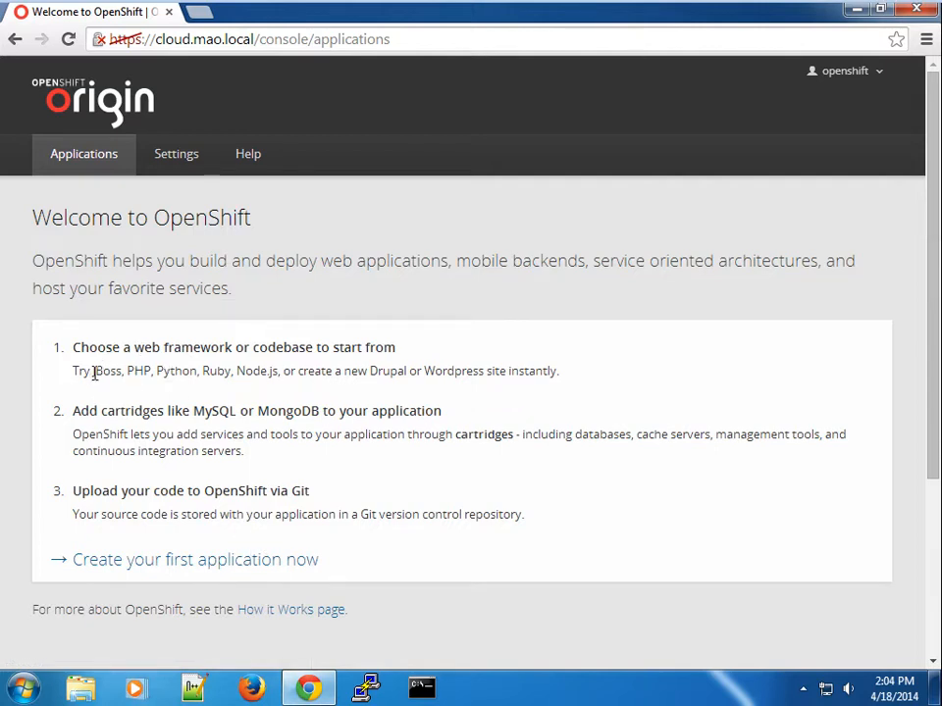
pyautogui.moveTo(94, 371); pyautogui.dragTo(481, 371)
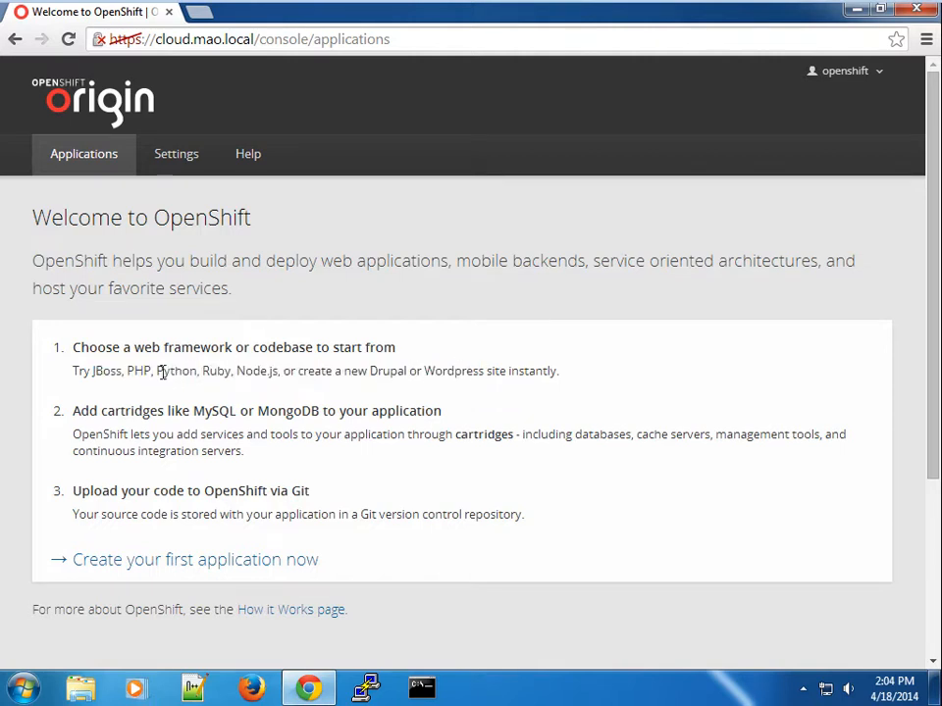
pyautogui.moveTo(174, 410)
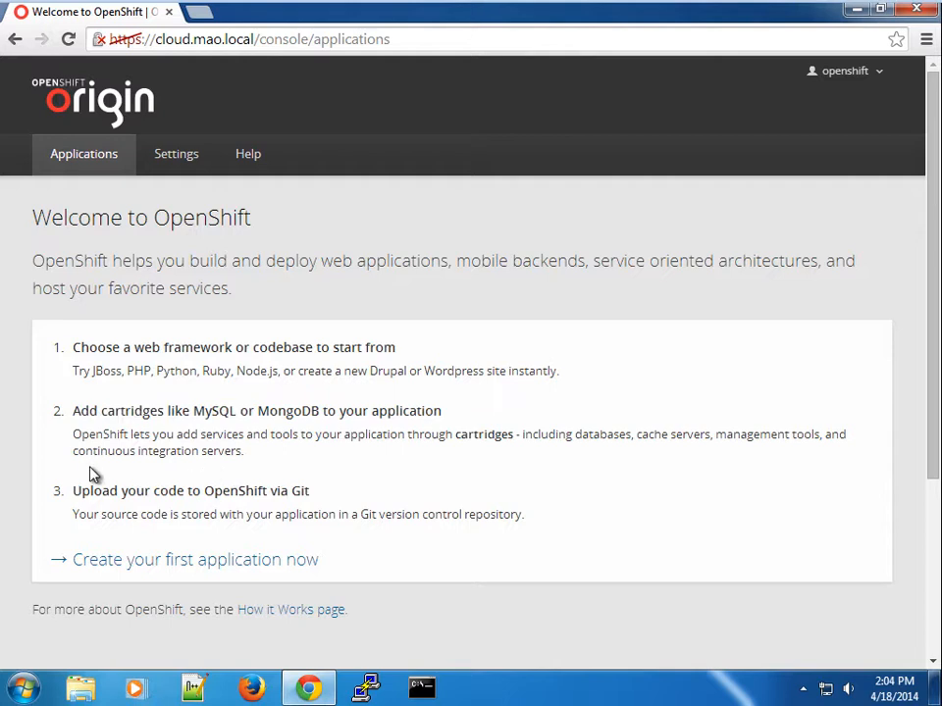
pyautogui.moveTo(197, 444)
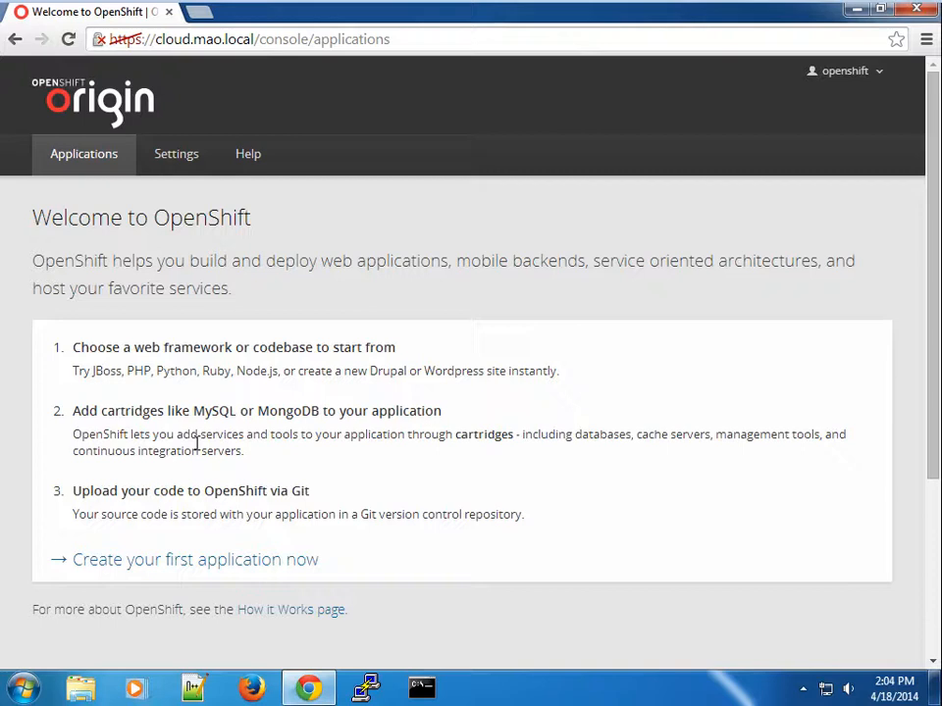
pyautogui.moveTo(206, 405)
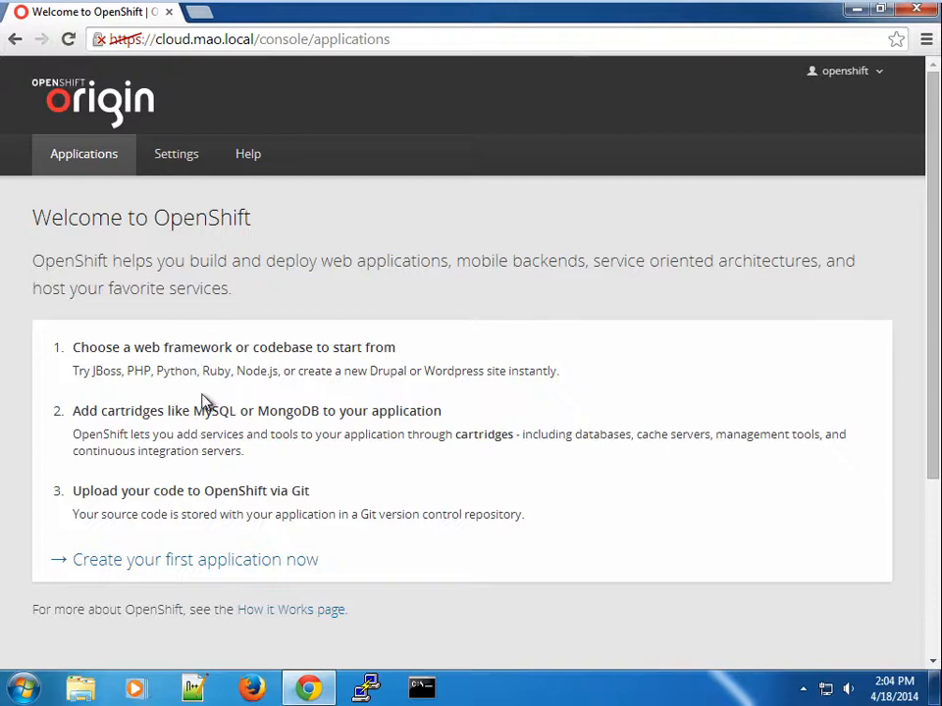
pyautogui.moveTo(163, 188)
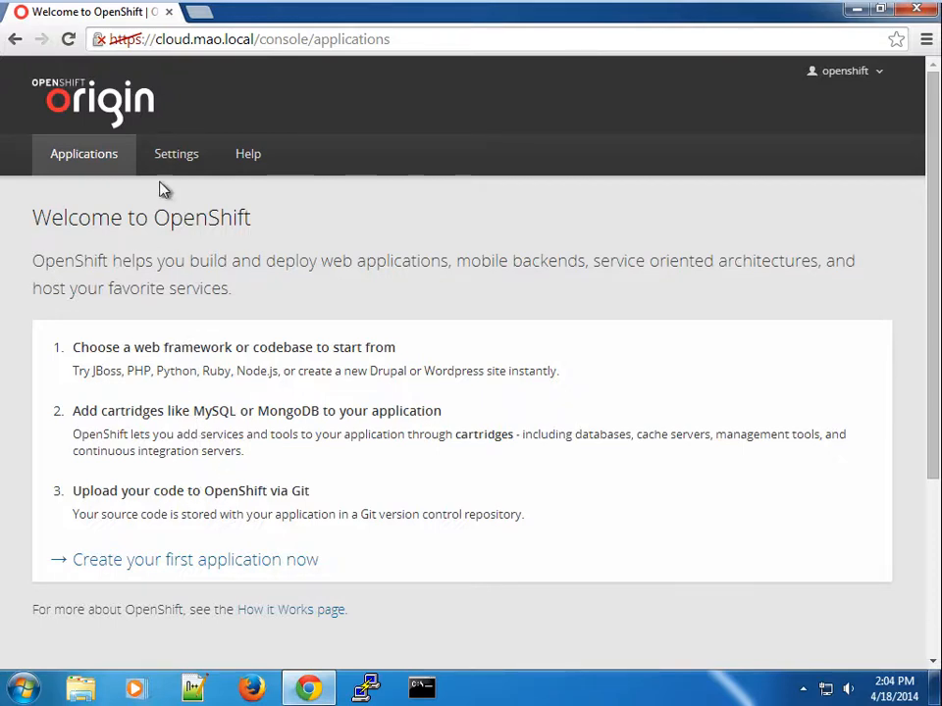
pyautogui.click(175, 153)
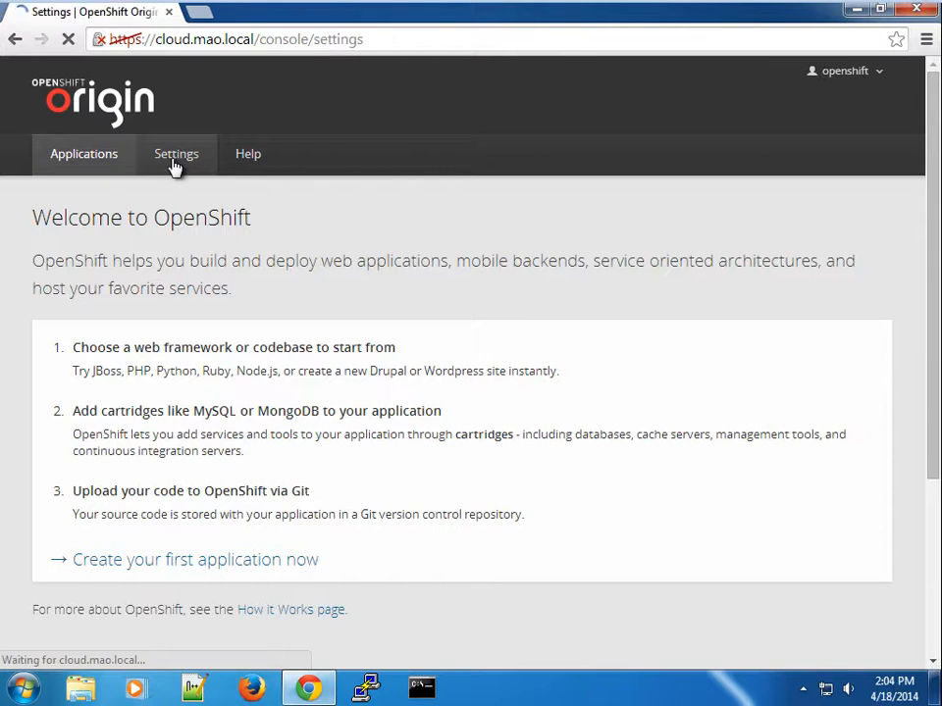
# Step: Scroll through Settings past Public Keys to the paas domain and Authorizations sections
pyautogui.click(176, 154)
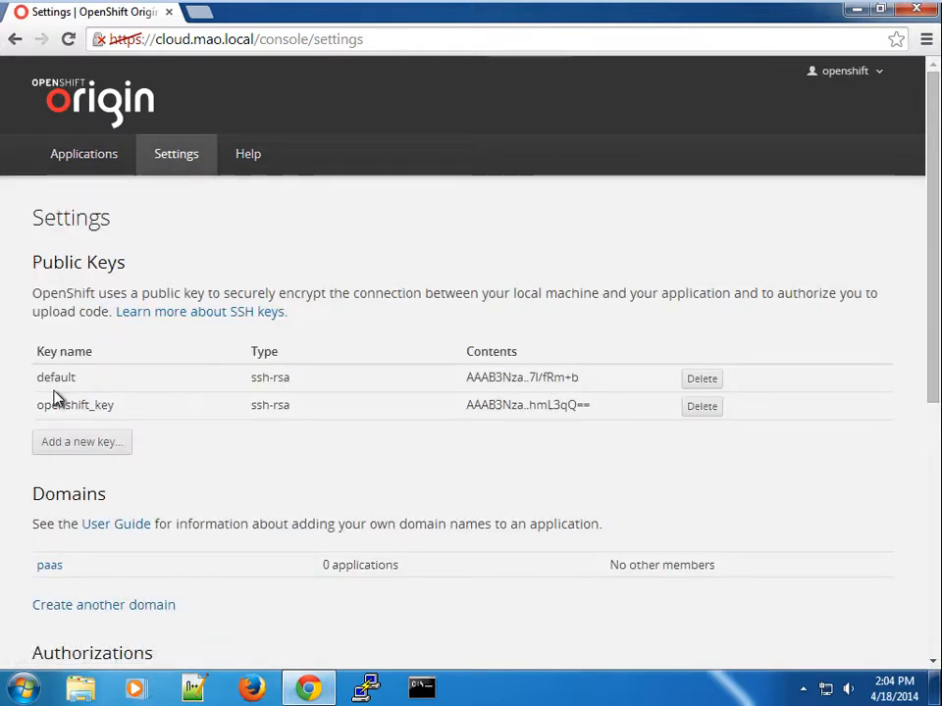
pyautogui.moveTo(93, 391)
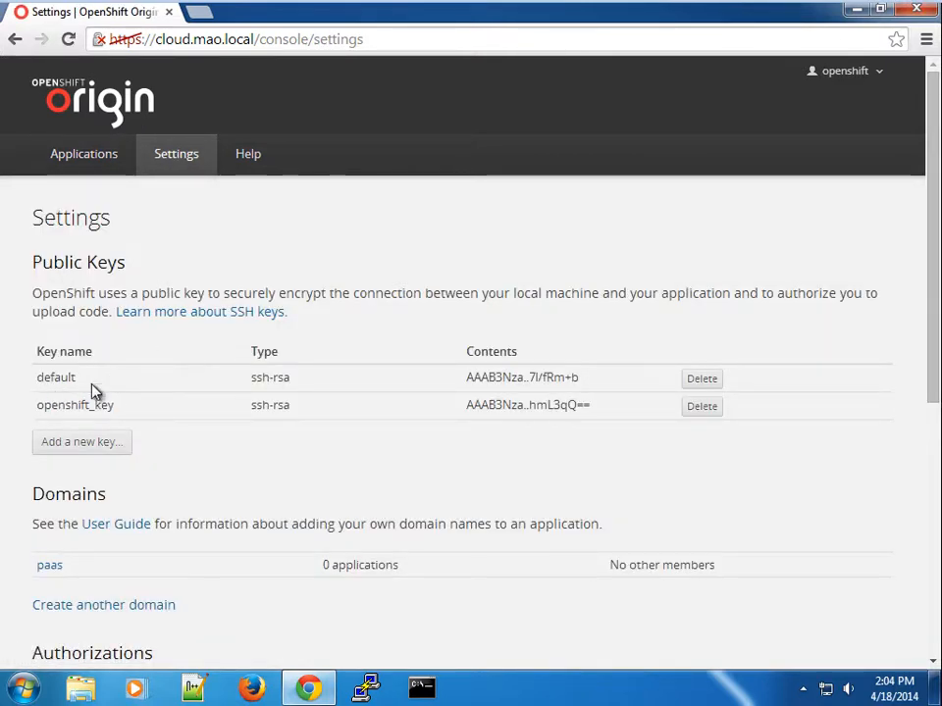
pyautogui.moveTo(701, 405)
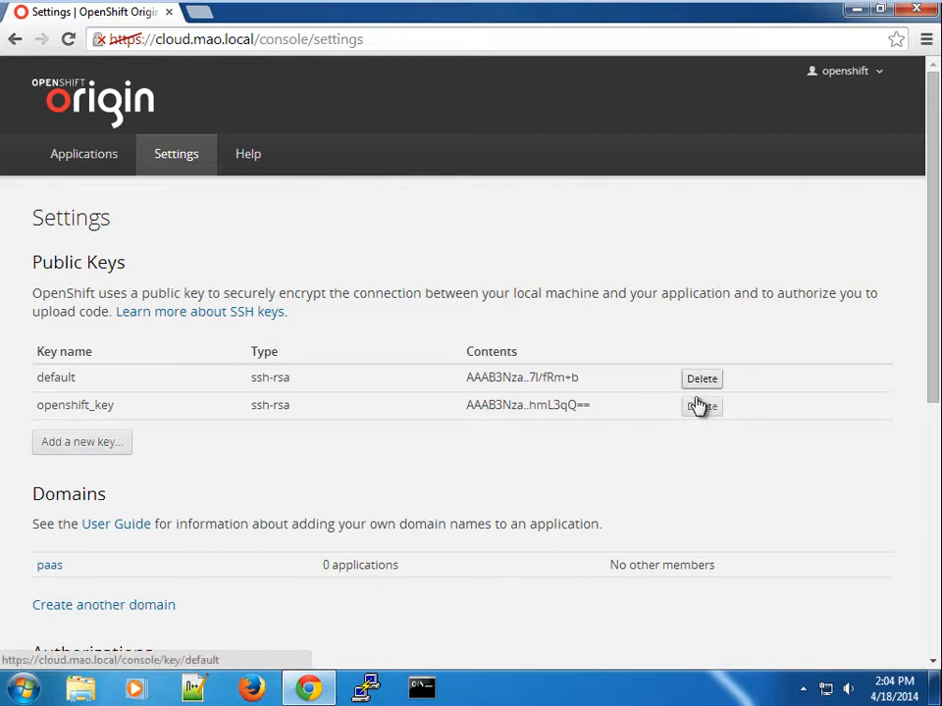
pyautogui.scroll(-3)
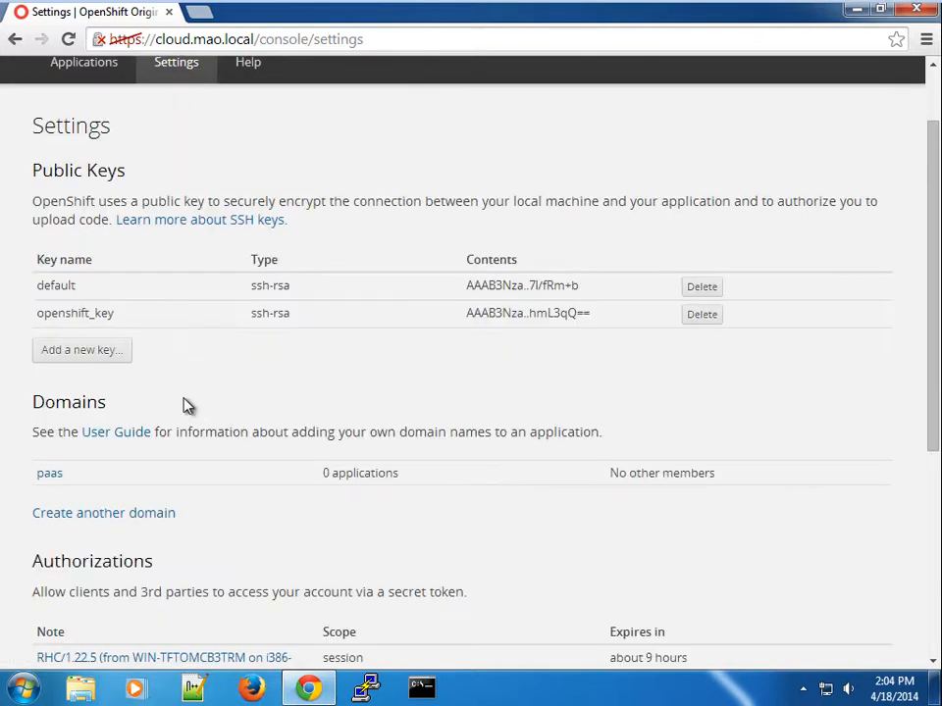
pyautogui.moveTo(69, 483)
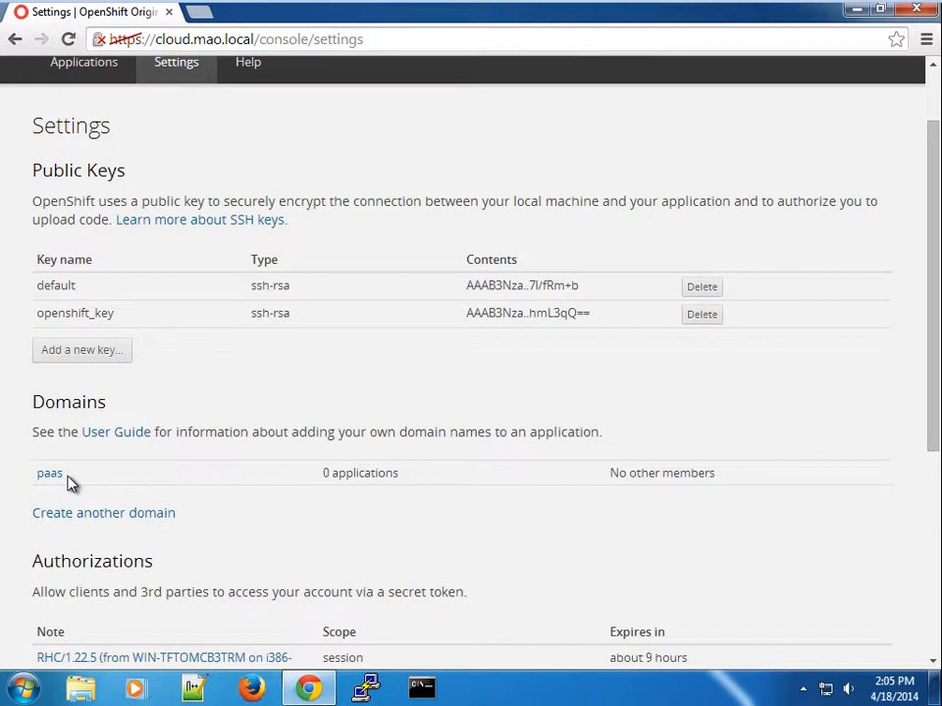
pyautogui.moveTo(162, 439)
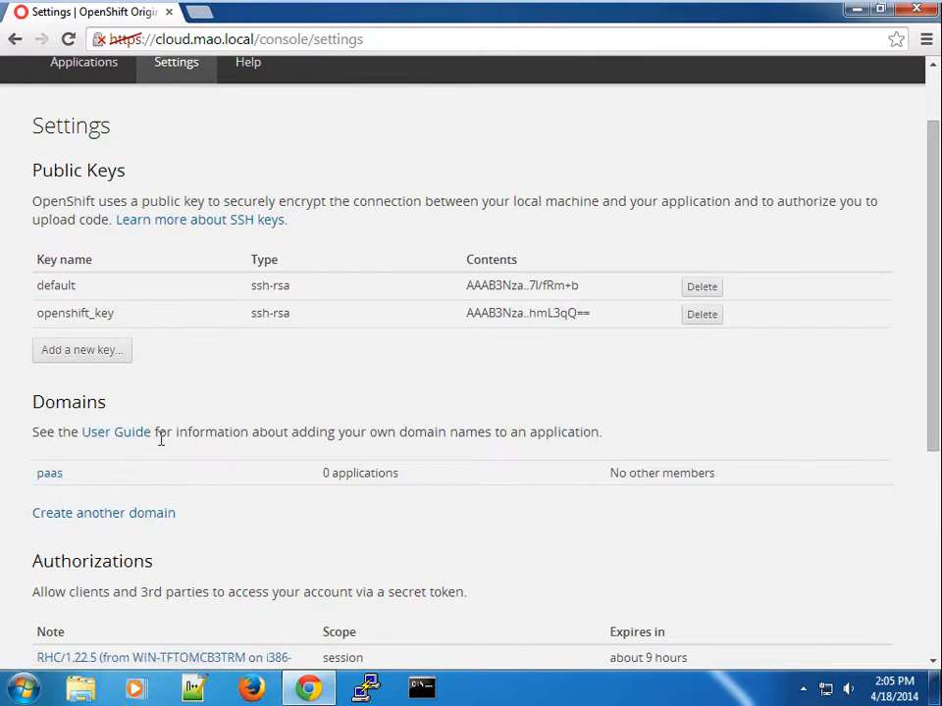
pyautogui.moveTo(177, 435)
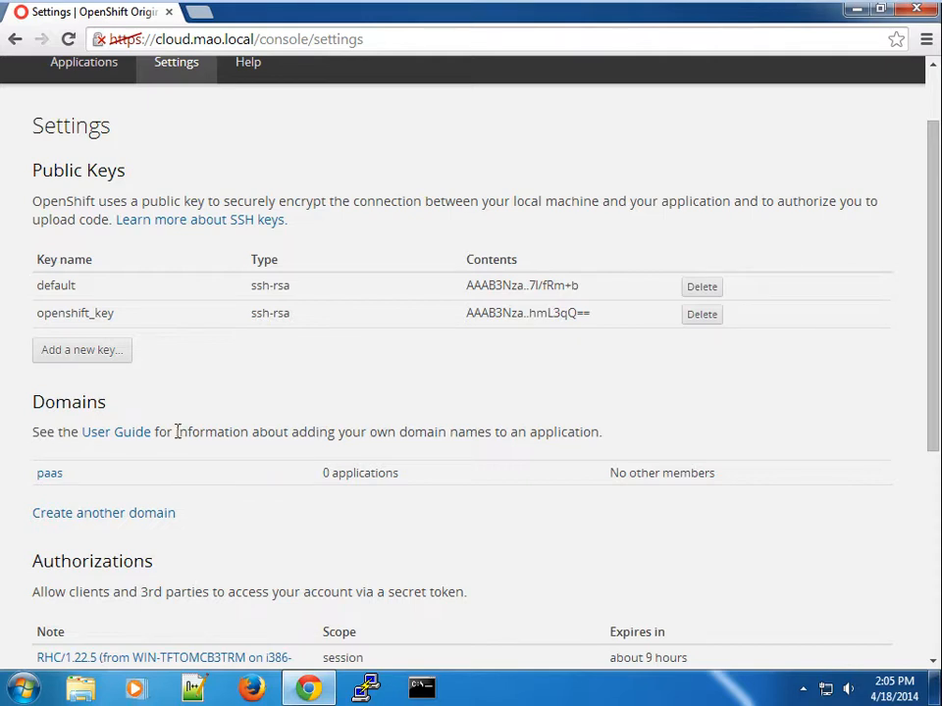
pyautogui.doubleClick(208, 432)
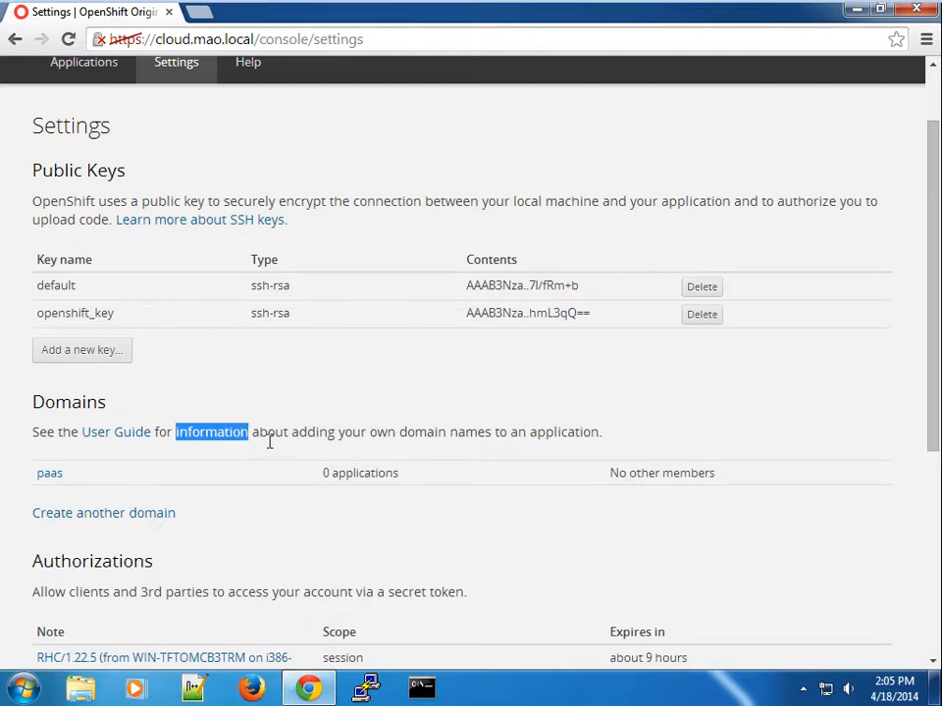
pyautogui.scroll(-3)
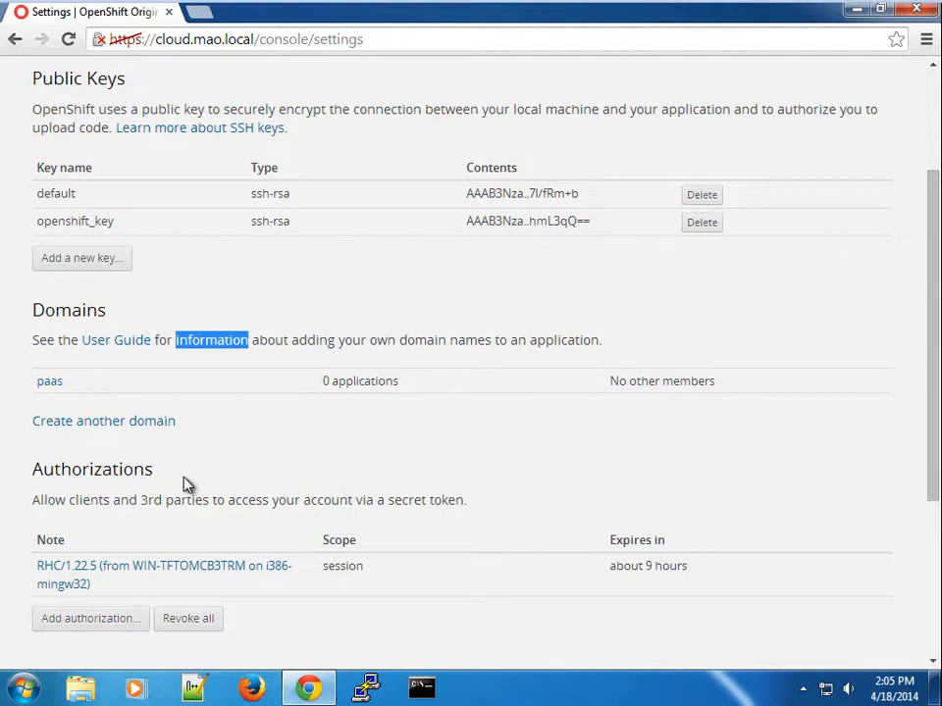
pyautogui.moveTo(113, 499)
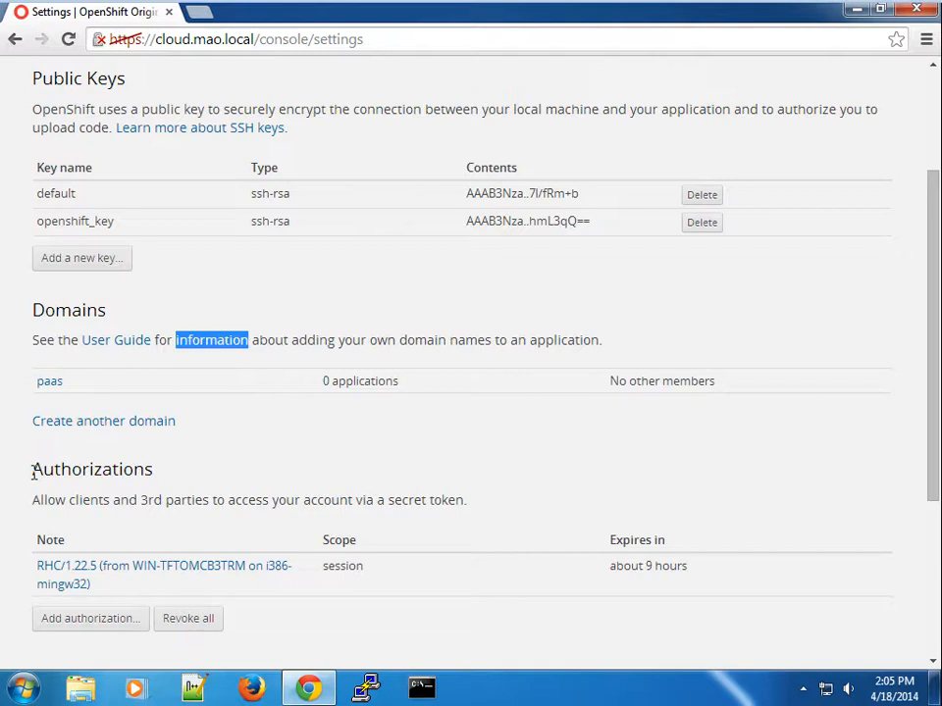
pyautogui.doubleClick(93, 469)
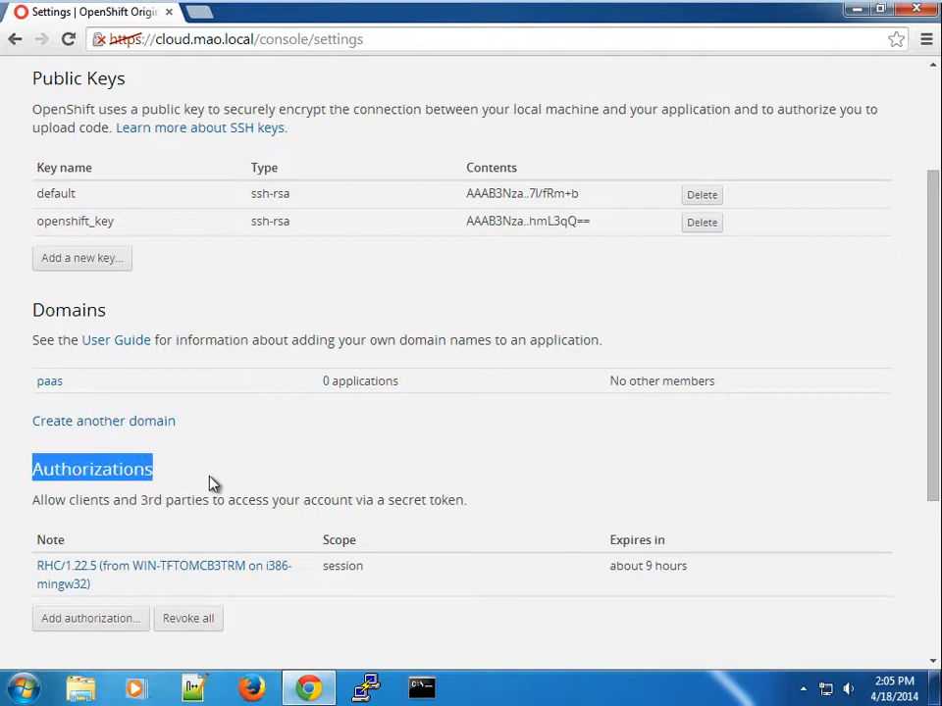
pyautogui.moveTo(139, 537)
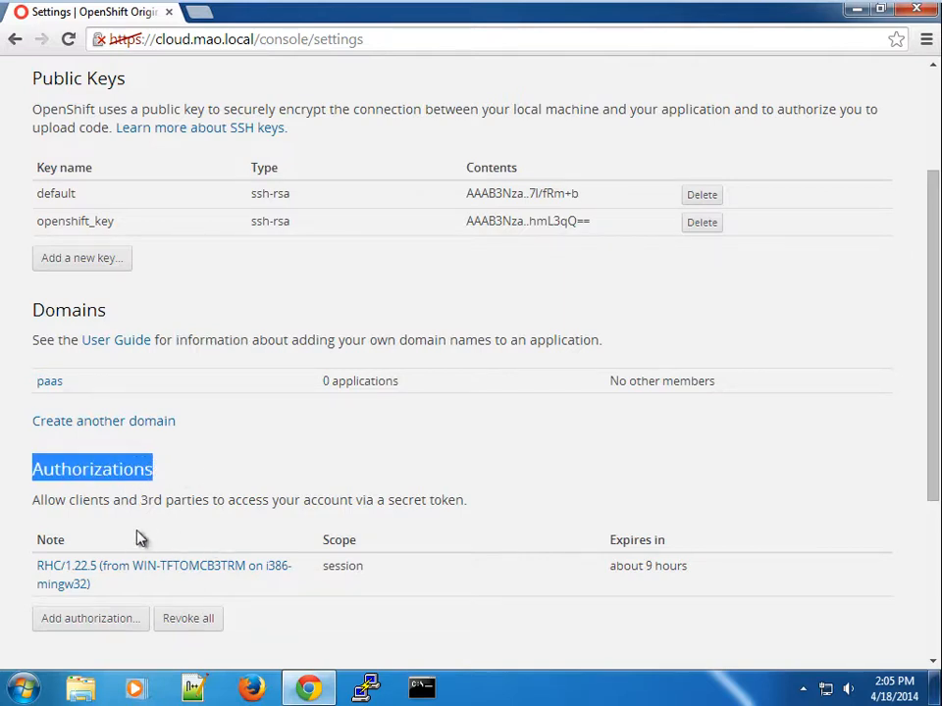
pyautogui.moveTo(54, 496)
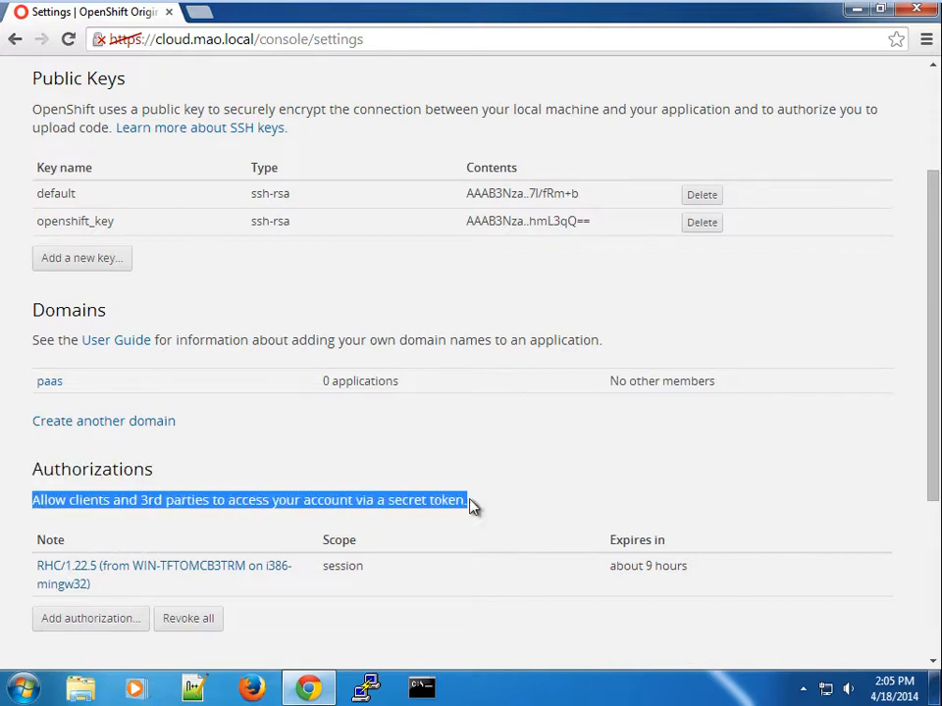
pyautogui.scroll(3)
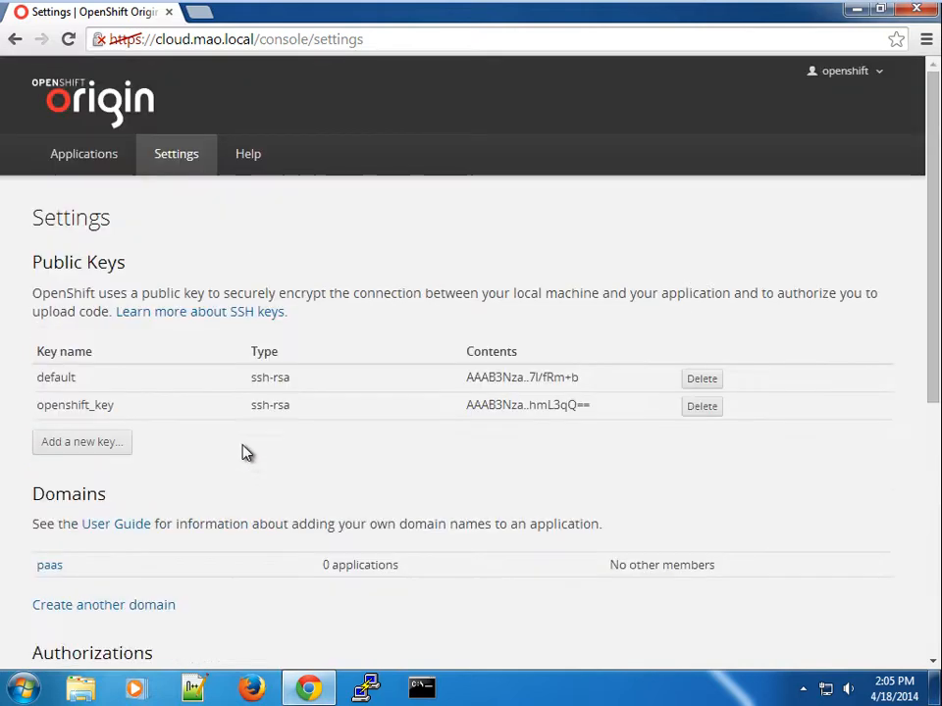
pyautogui.scroll(-3)
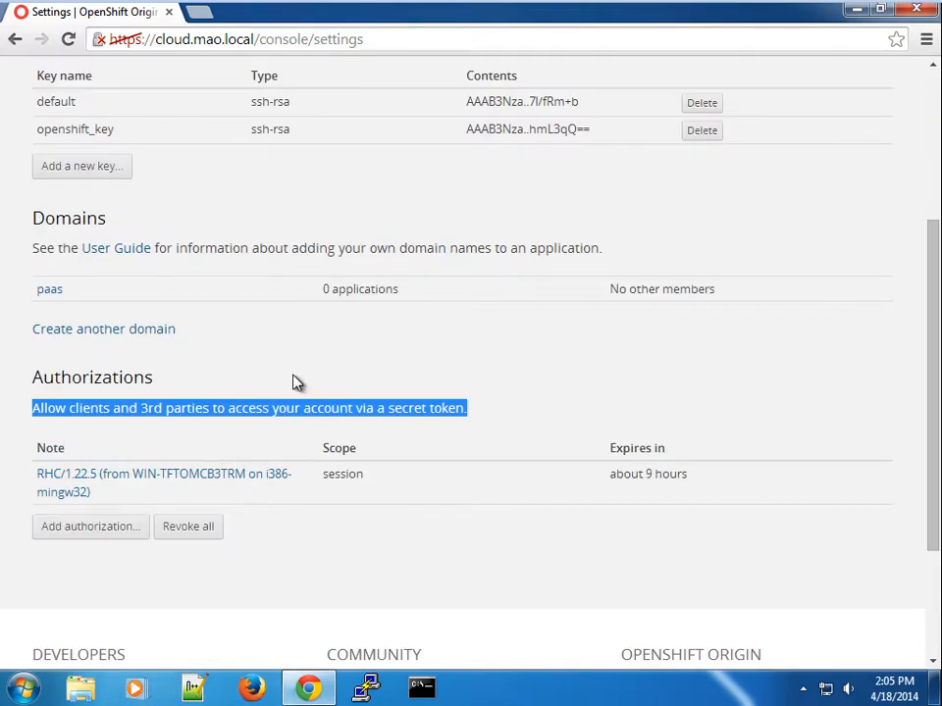
pyautogui.moveTo(262, 409)
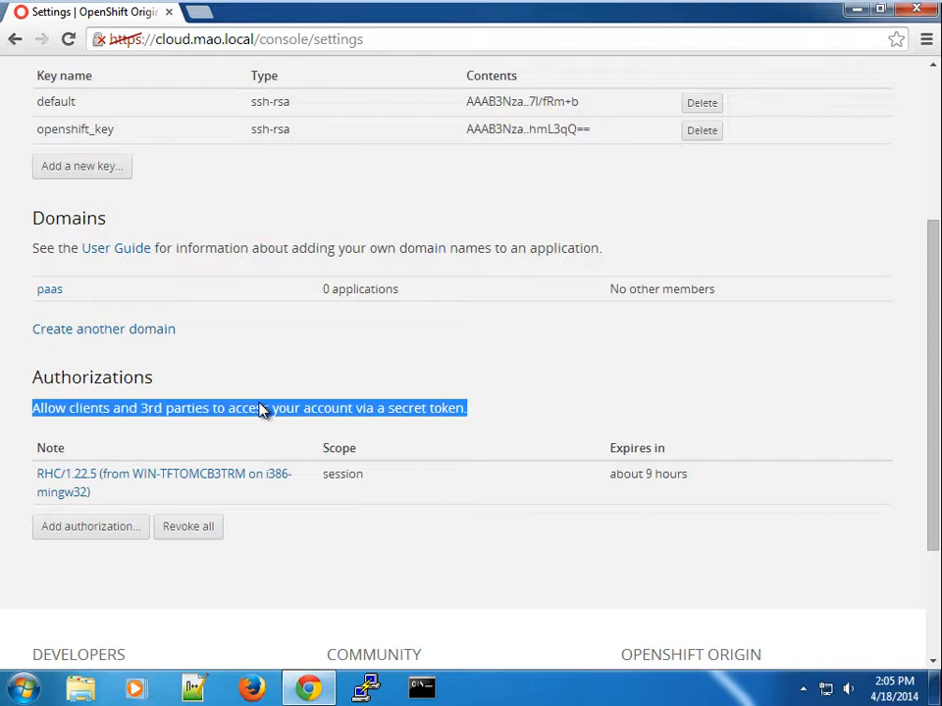
pyautogui.scroll(3)
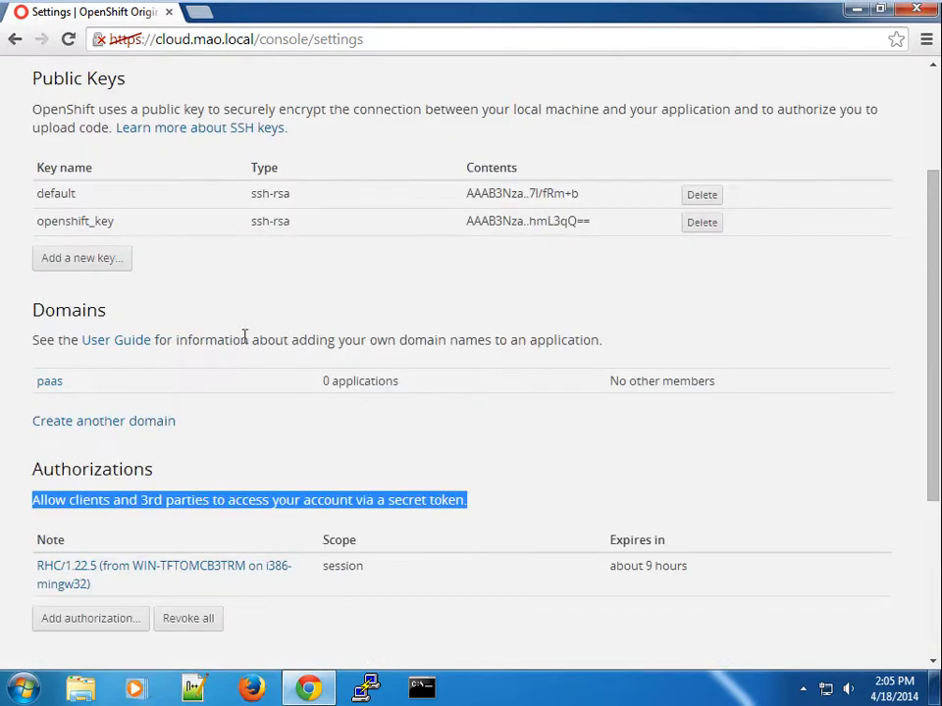
pyautogui.scroll(3)
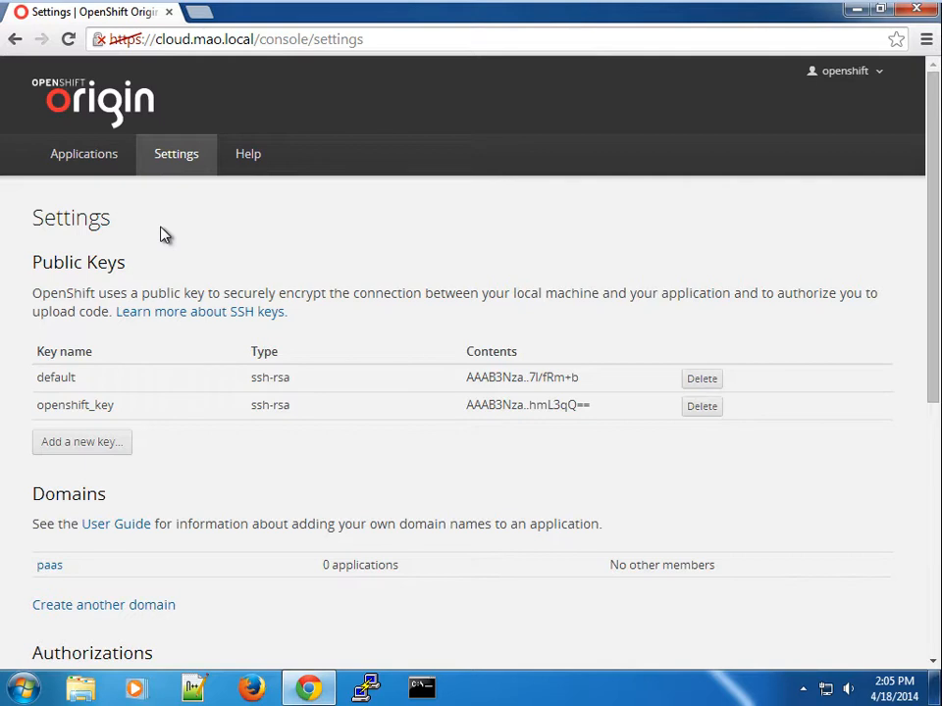
pyautogui.moveTo(132, 228)
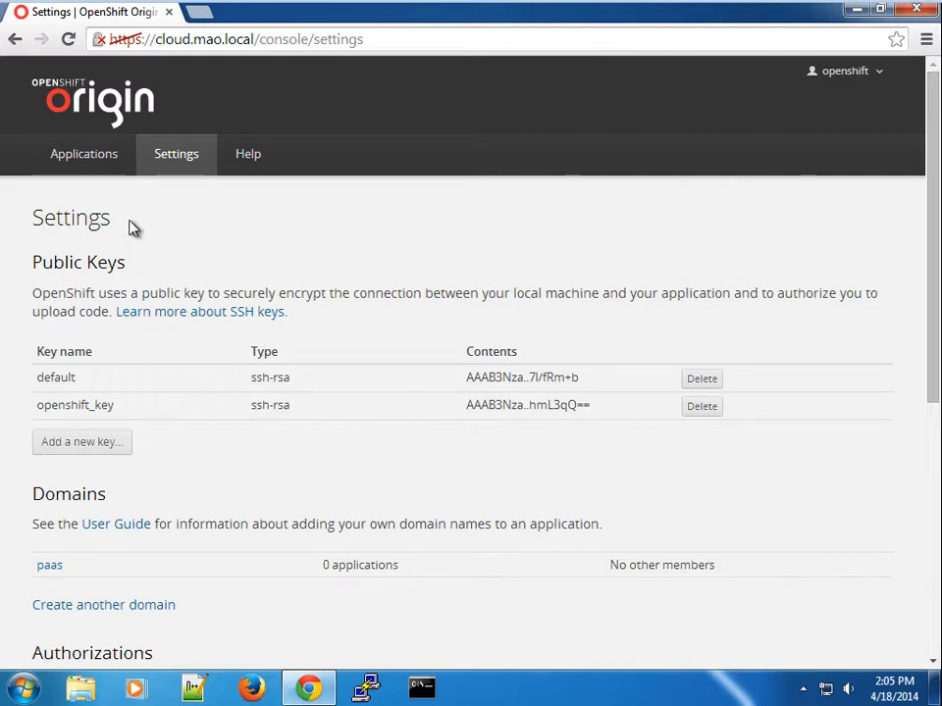
pyautogui.moveTo(115, 228)
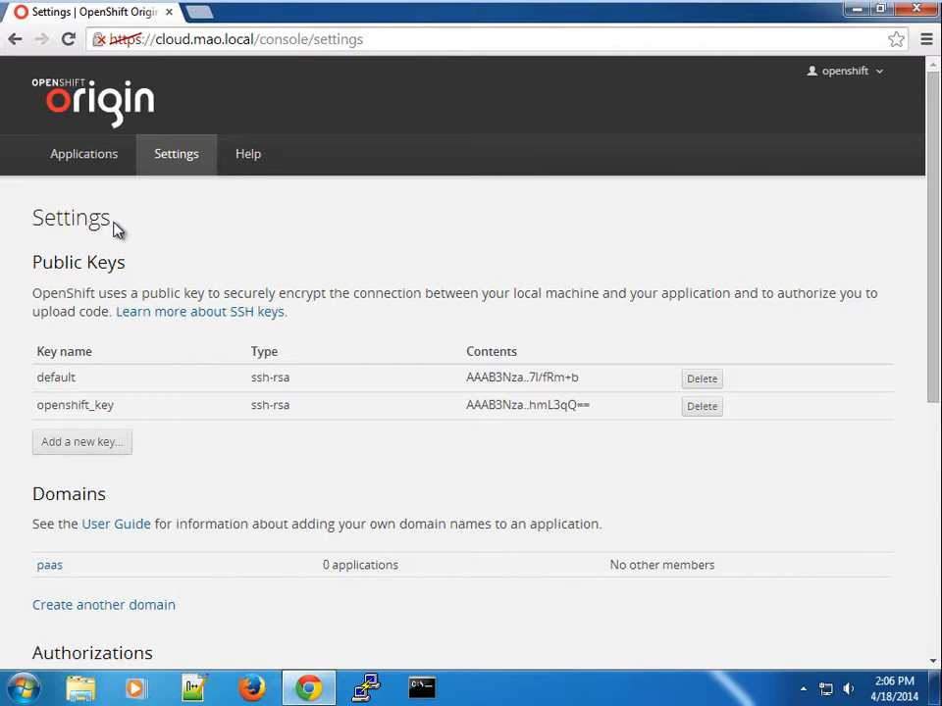
pyautogui.moveTo(164, 233)
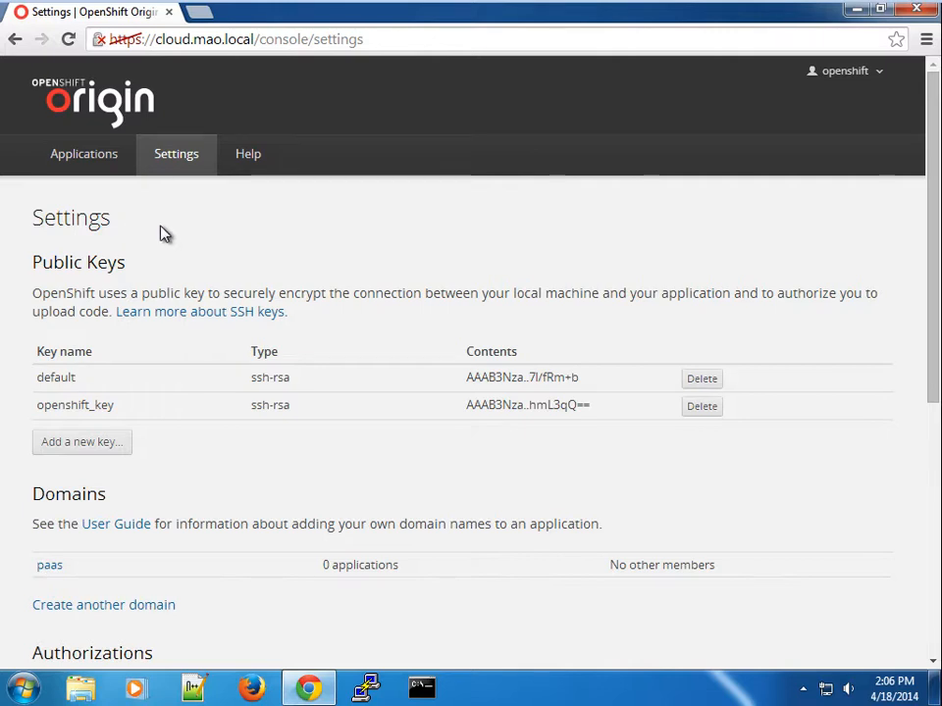
pyautogui.moveTo(520, 197)
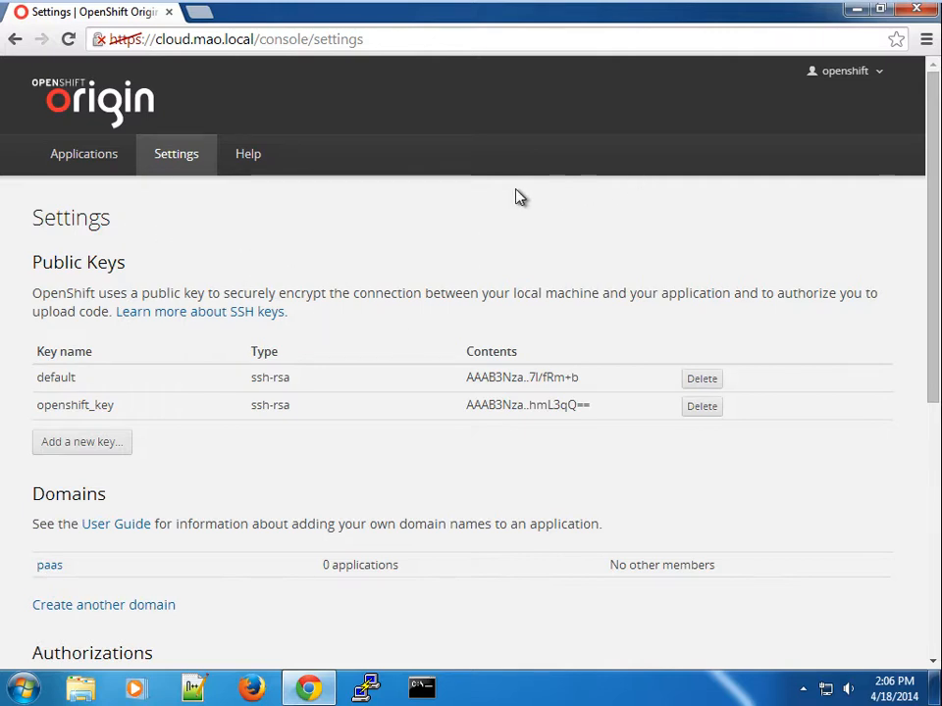
# Step: Open the Help tab and browse the Create, Learn, Troubleshoot and Engage resources
pyautogui.click(249, 154)
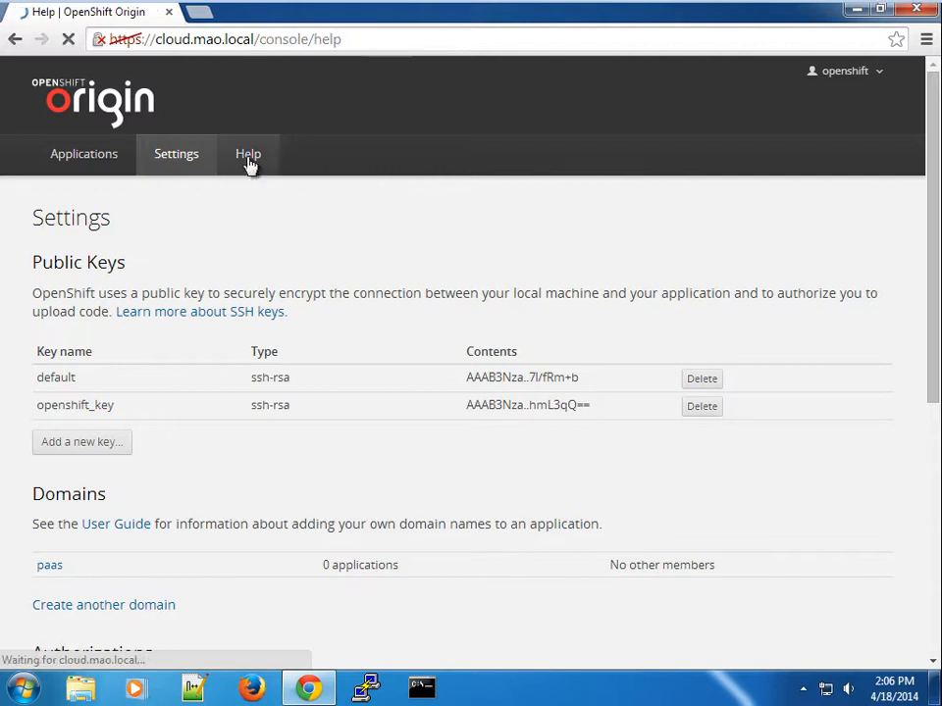
pyautogui.click(248, 154)
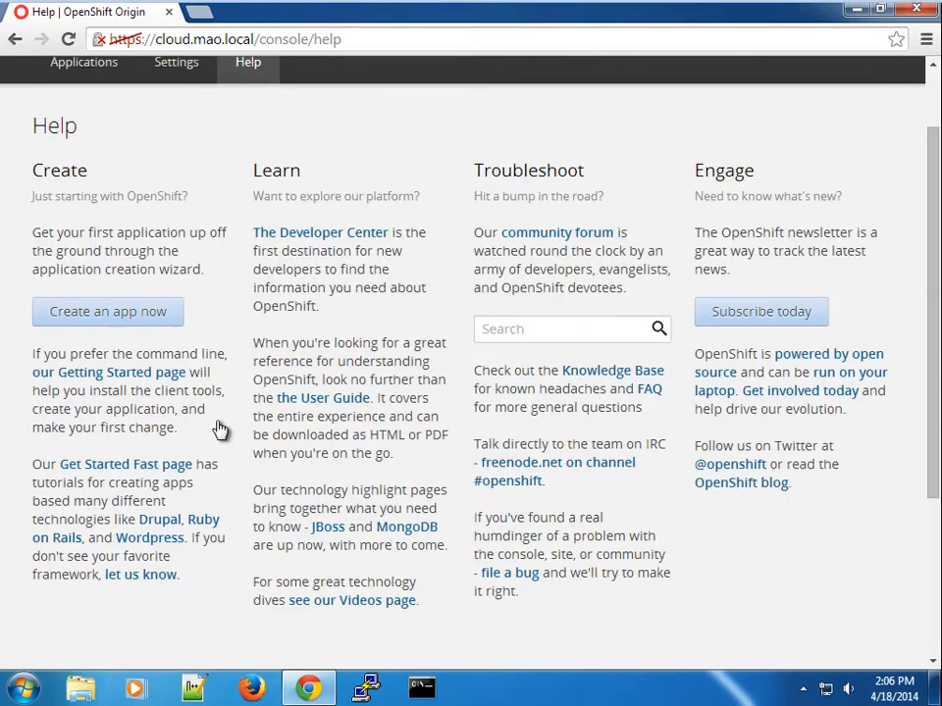
pyautogui.moveTo(233, 197)
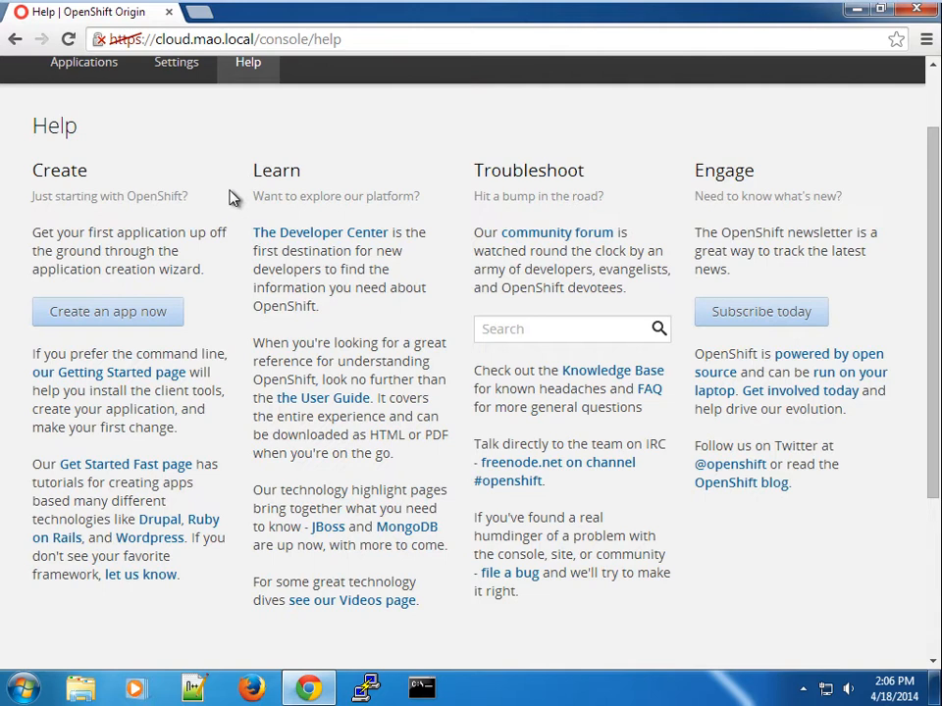
pyautogui.moveTo(113, 470)
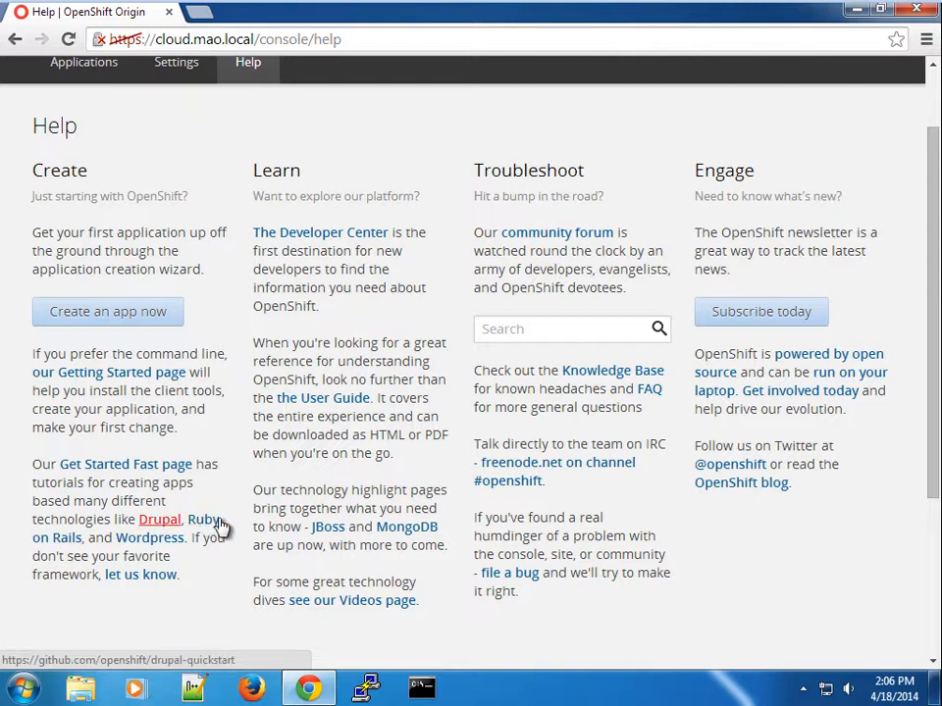
pyautogui.moveTo(239, 400)
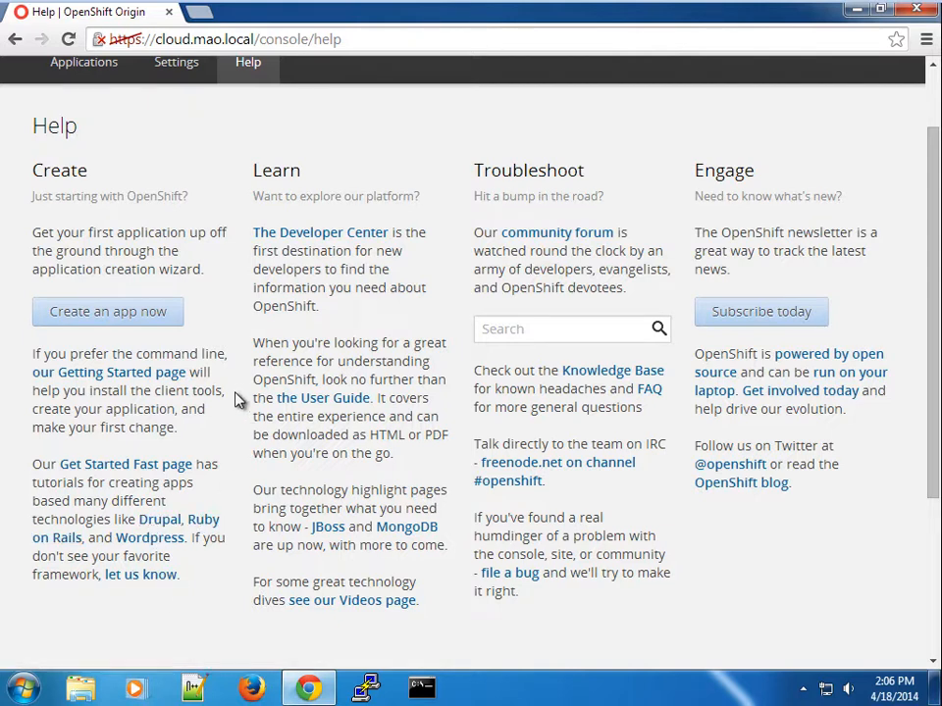
pyautogui.moveTo(501, 227)
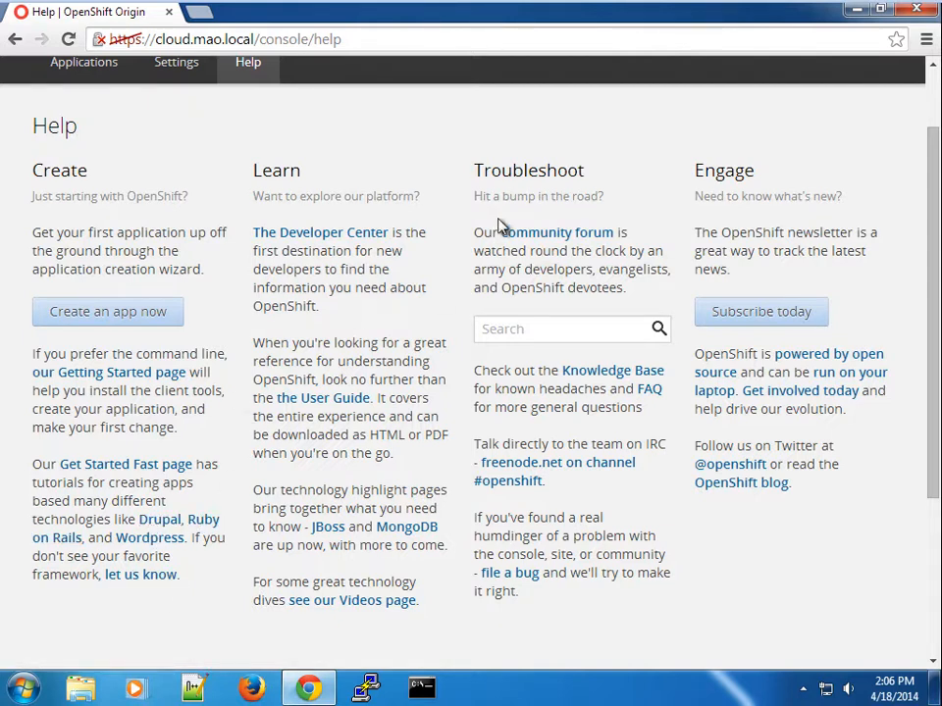
pyautogui.moveTo(556, 233)
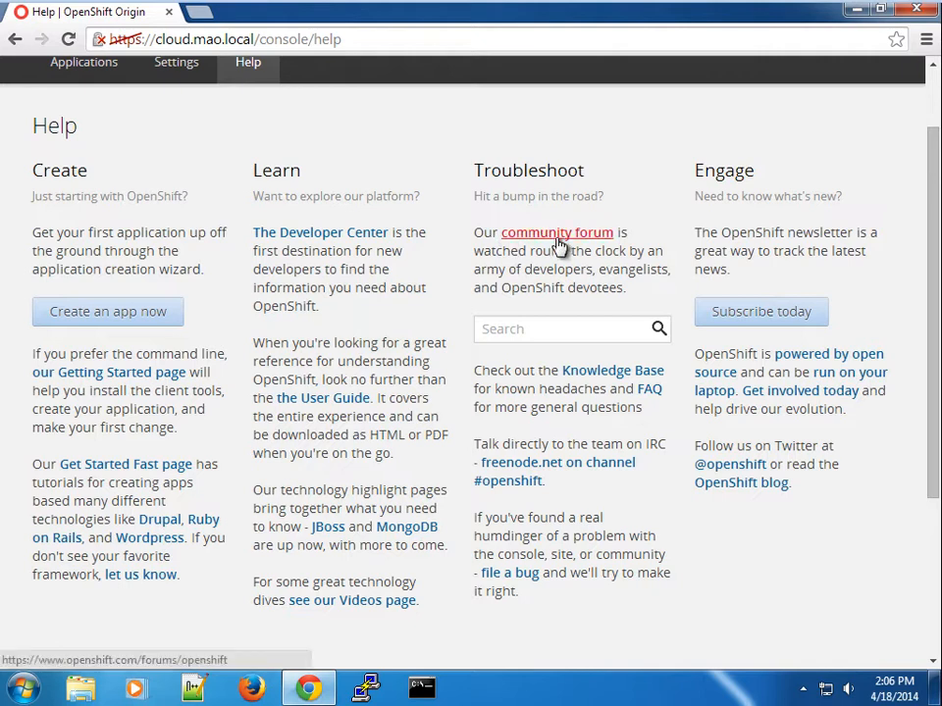
pyautogui.moveTo(612, 370)
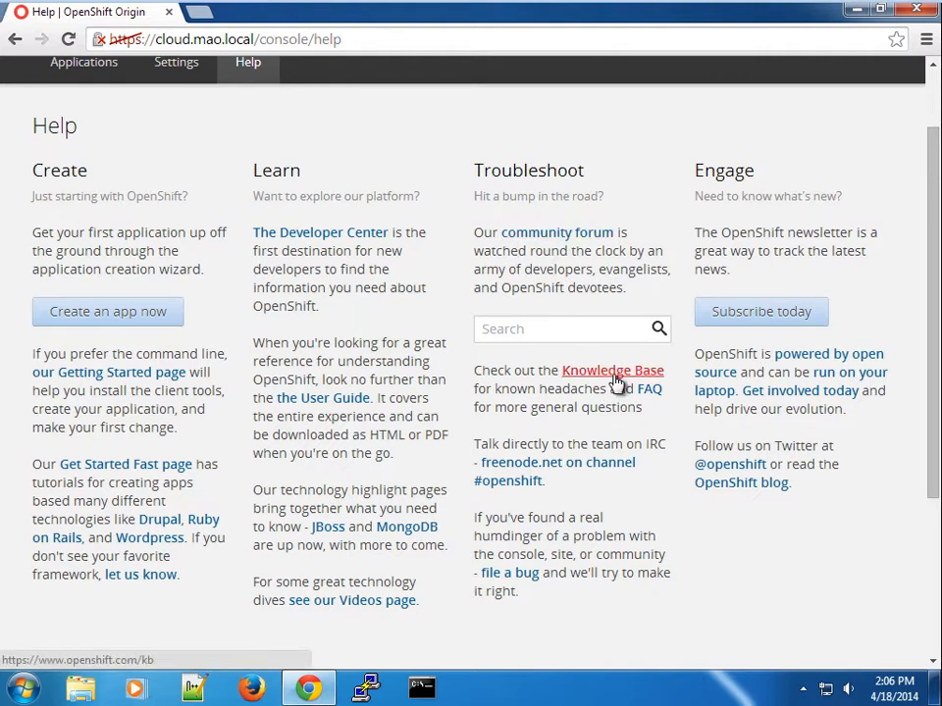
pyautogui.moveTo(650, 388)
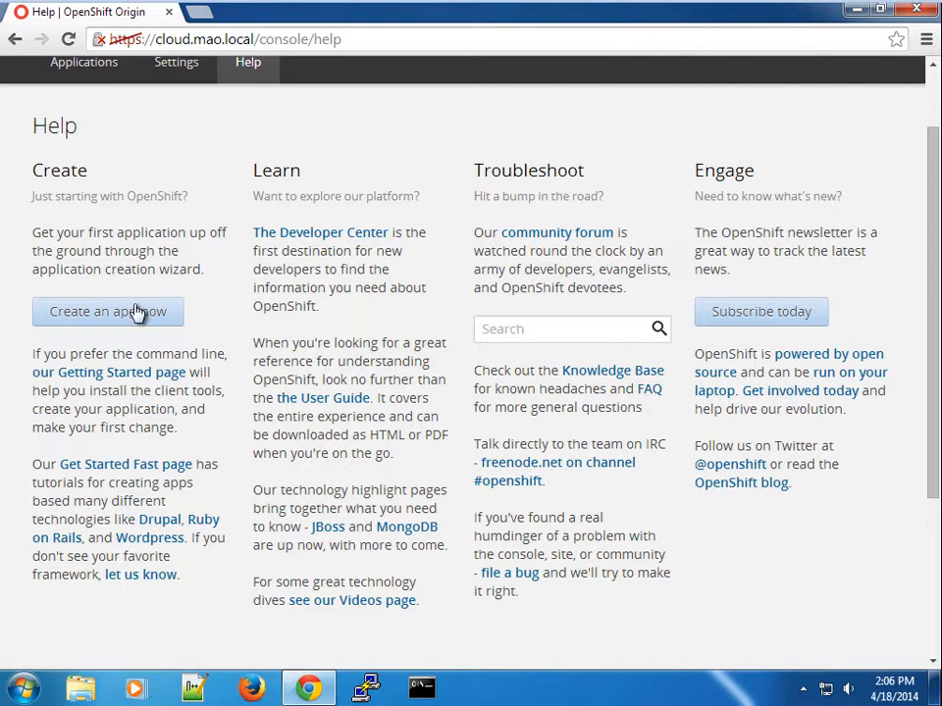
pyautogui.scroll(3)
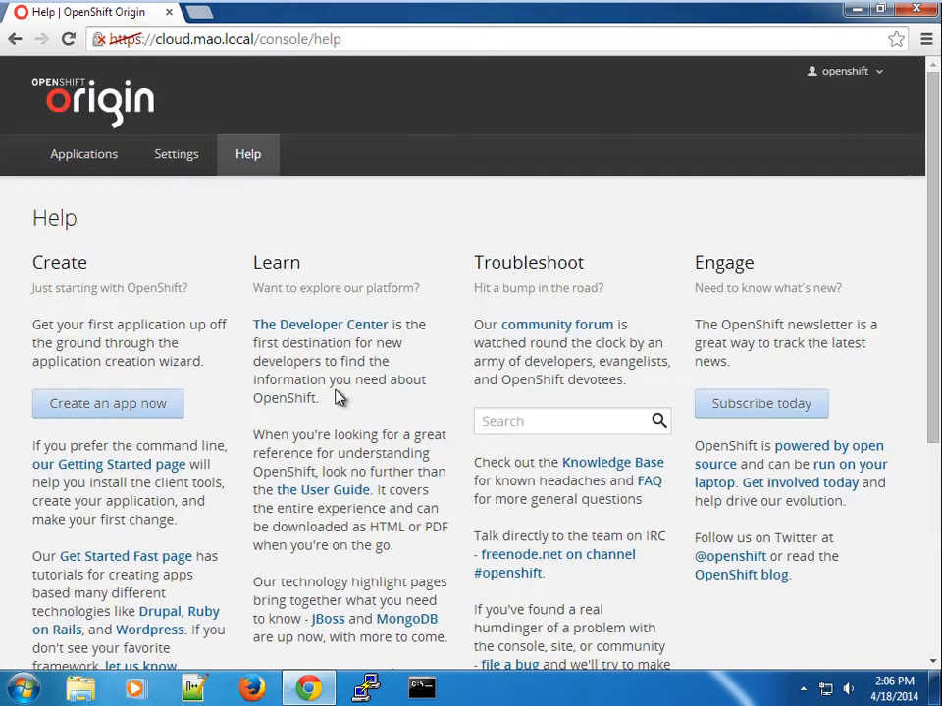
pyautogui.moveTo(289, 206)
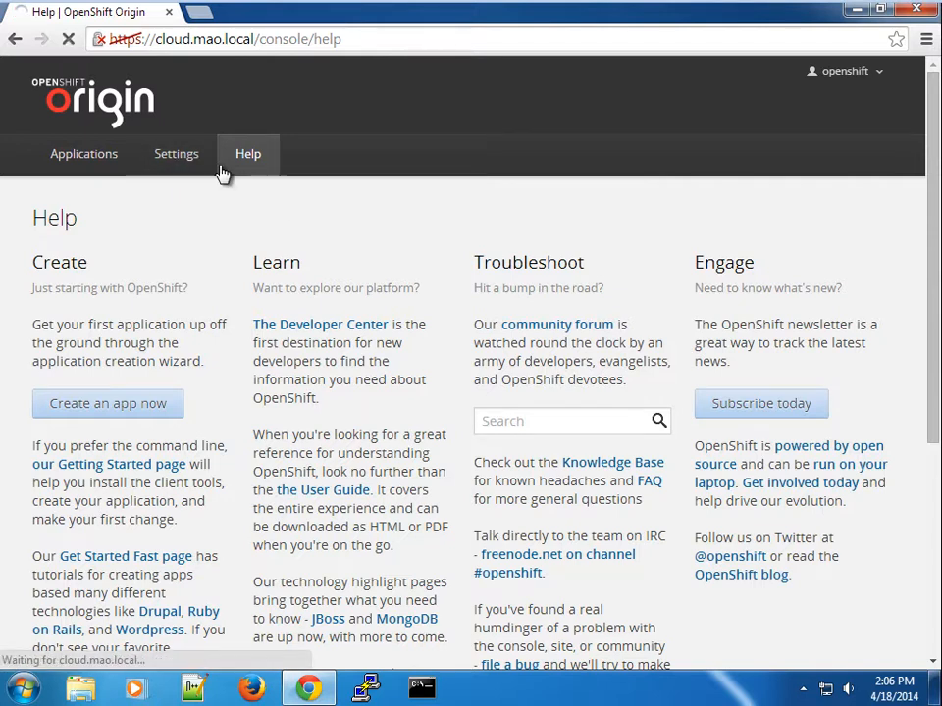
# Step: View My Account, showing authentication to broker.mao.local as openshift
pyautogui.click(176, 153)
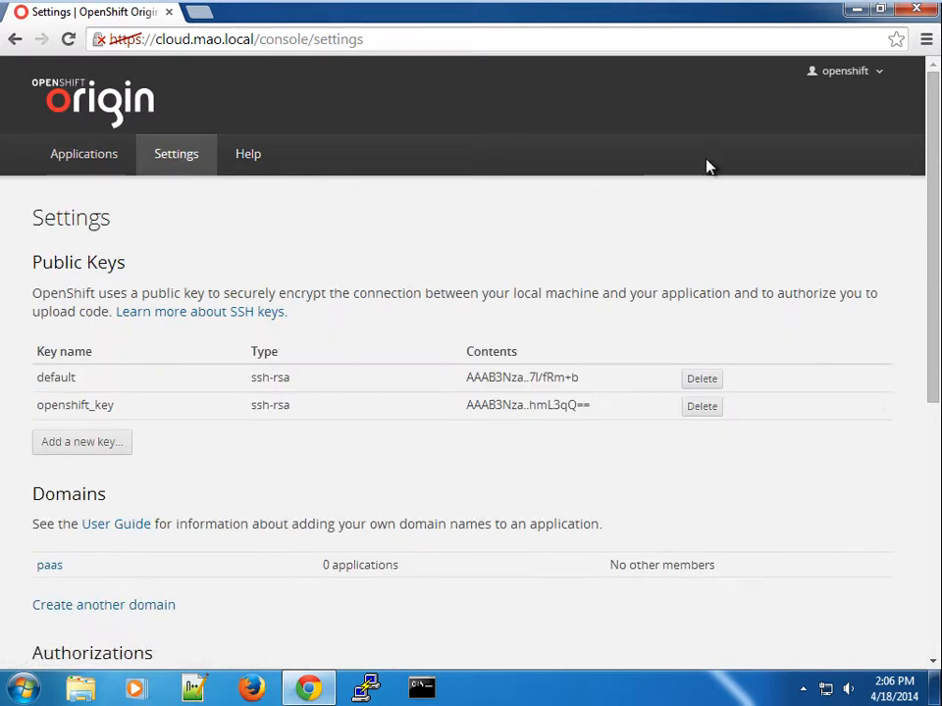
pyautogui.click(843, 71)
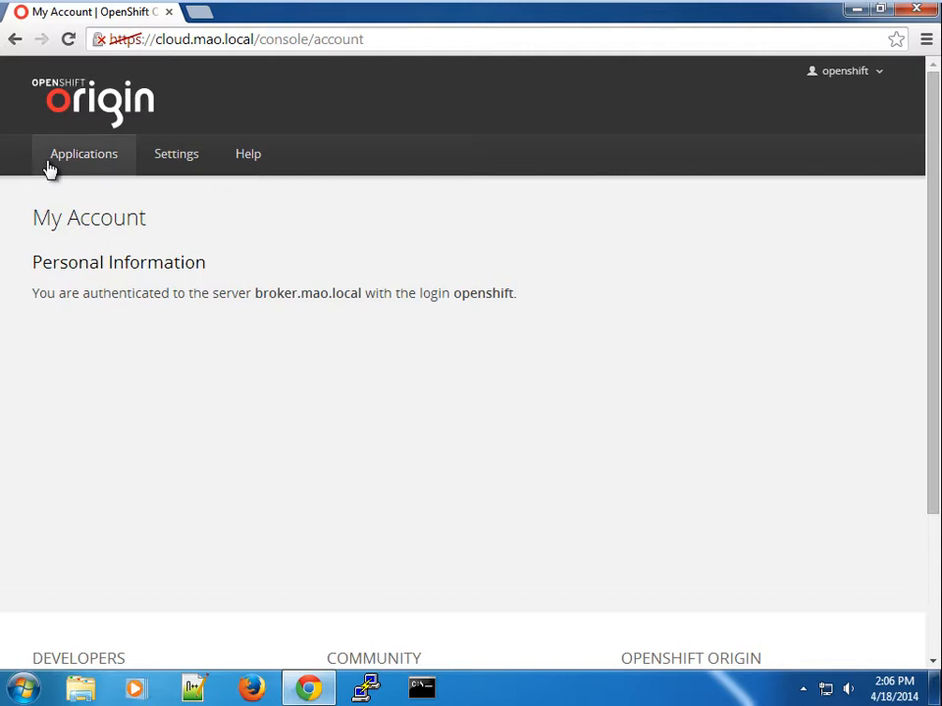
# Step: Go back to the Applications welcome page and select the word 'codebase'
pyautogui.click(84, 153)
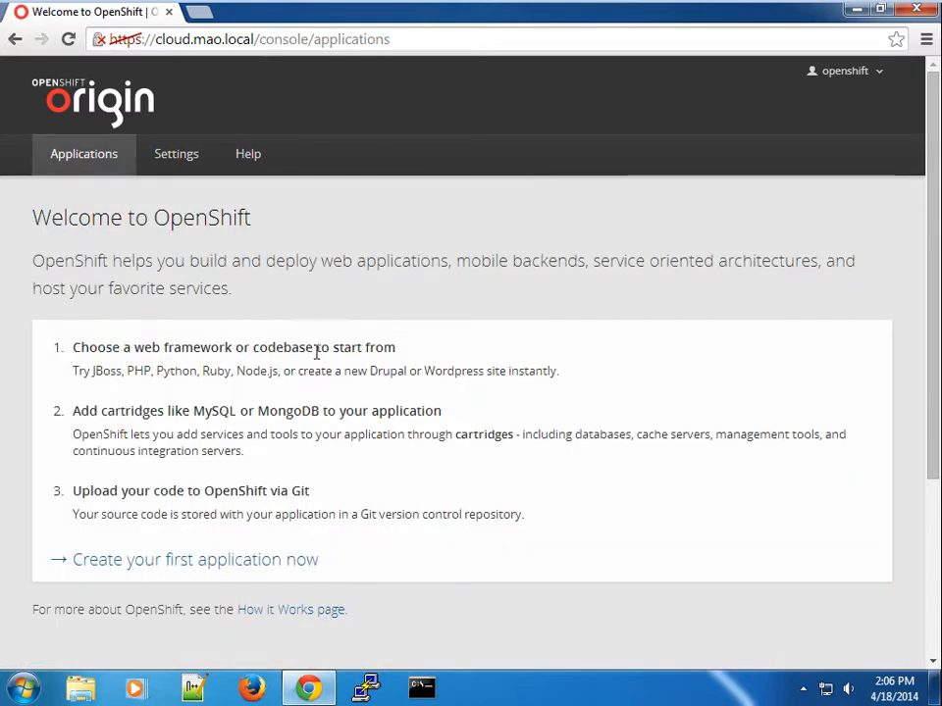
pyautogui.doubleClick(283, 347)
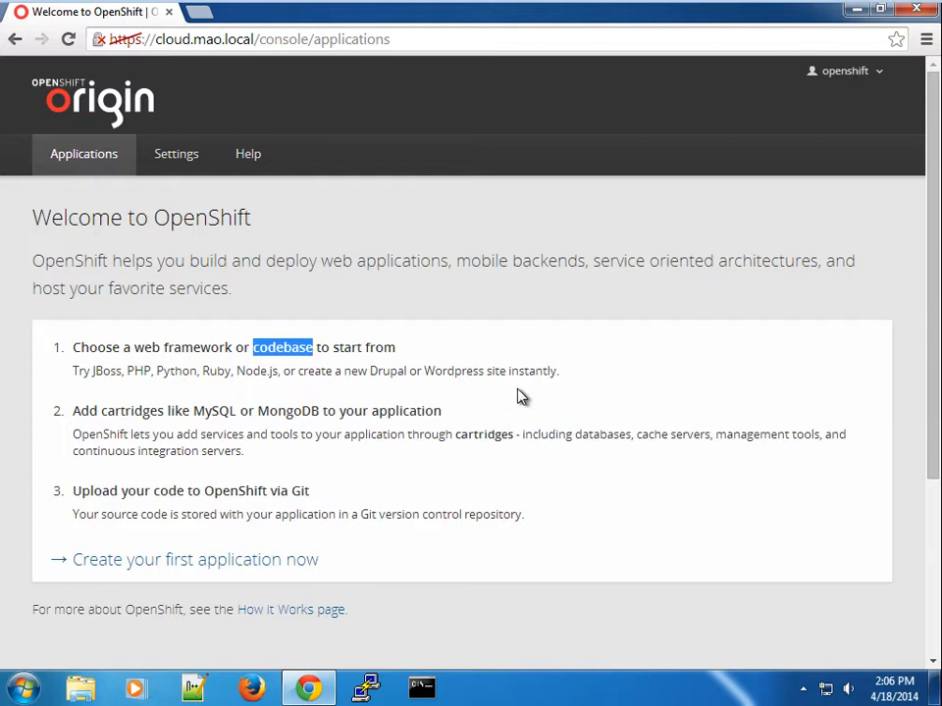
pyautogui.moveTo(609, 384)
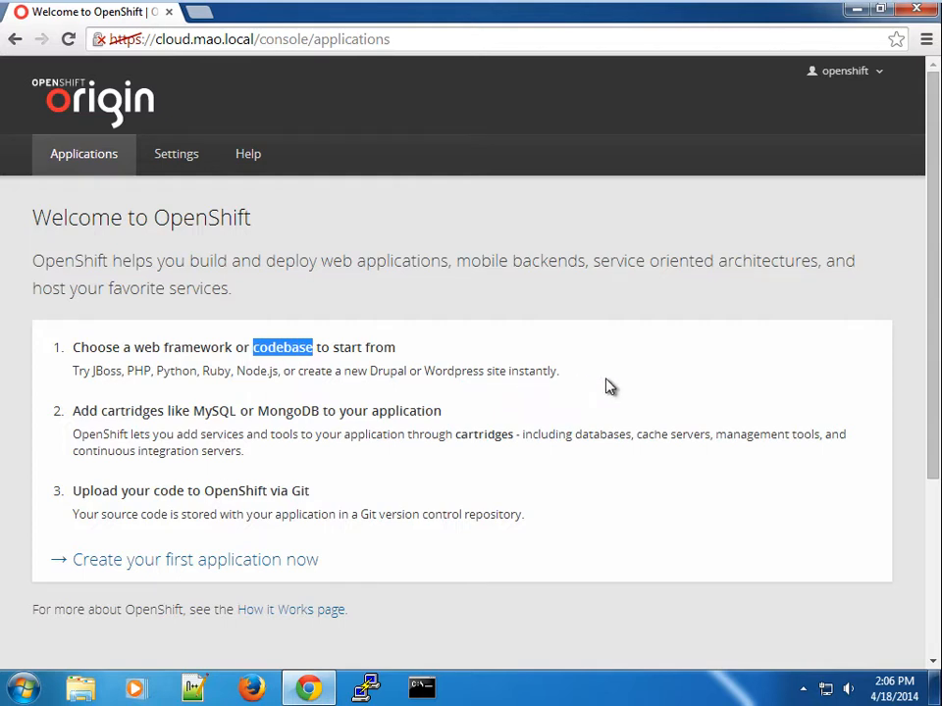
pyautogui.moveTo(829, 355)
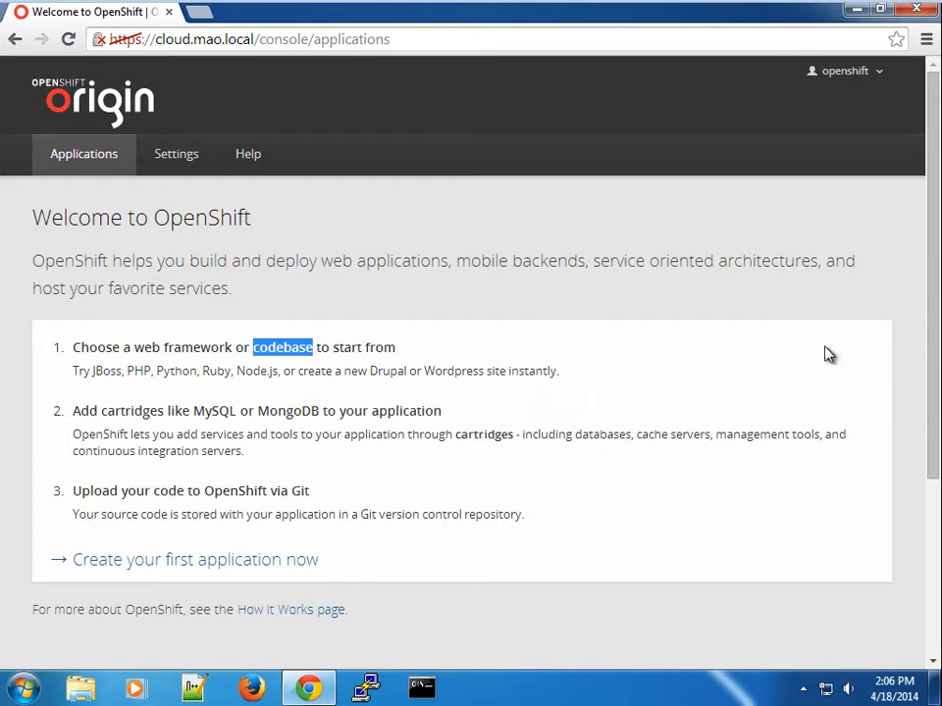